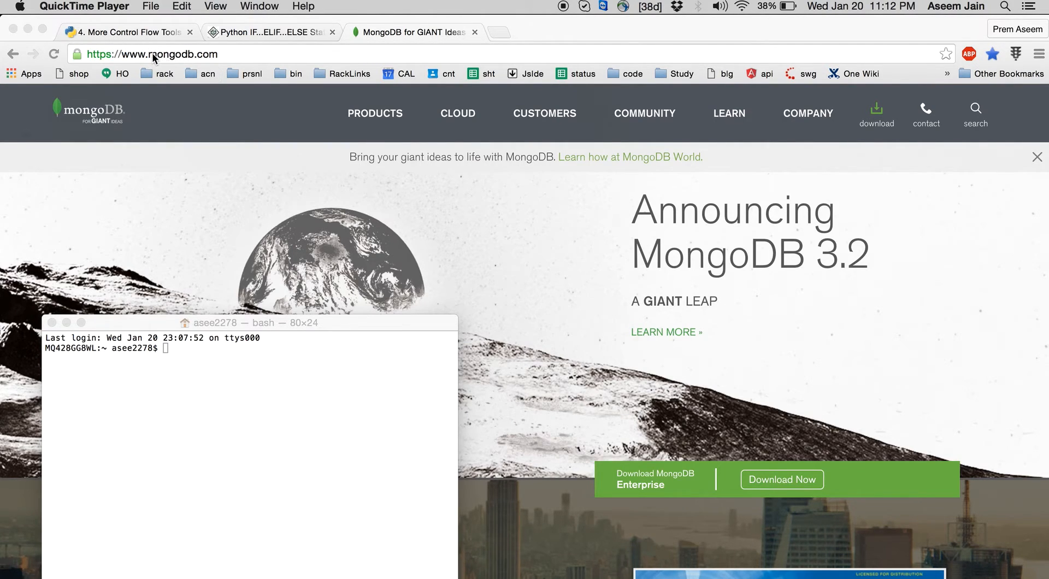
mouse_move(252, 74)
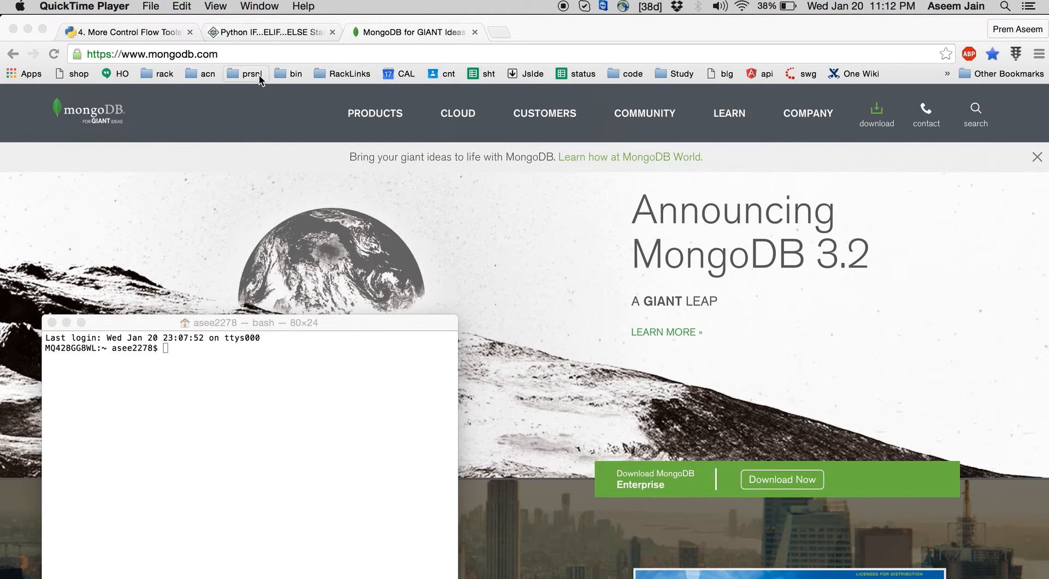
Search Google for 'installing mongodb' in a new Chrome tab after repositioning the terminal
left_click(247, 322)
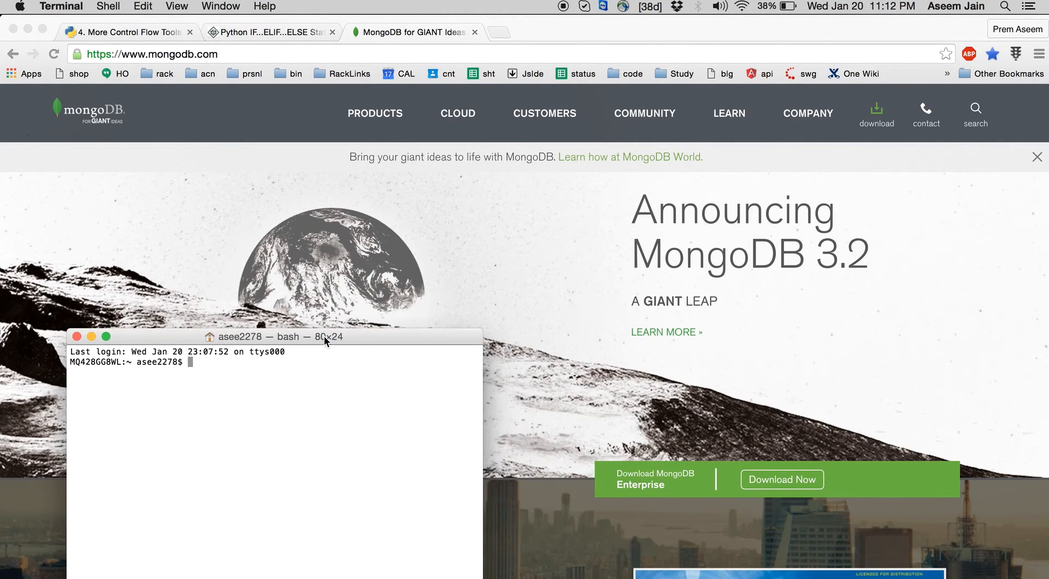
left_click_drag(325, 337, 364, 299)
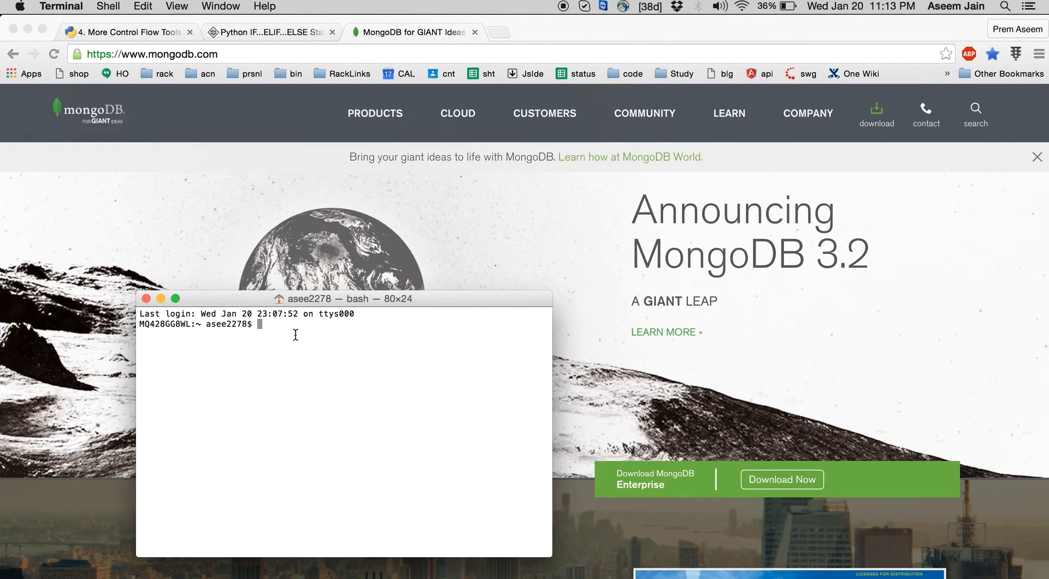
mouse_move(233, 269)
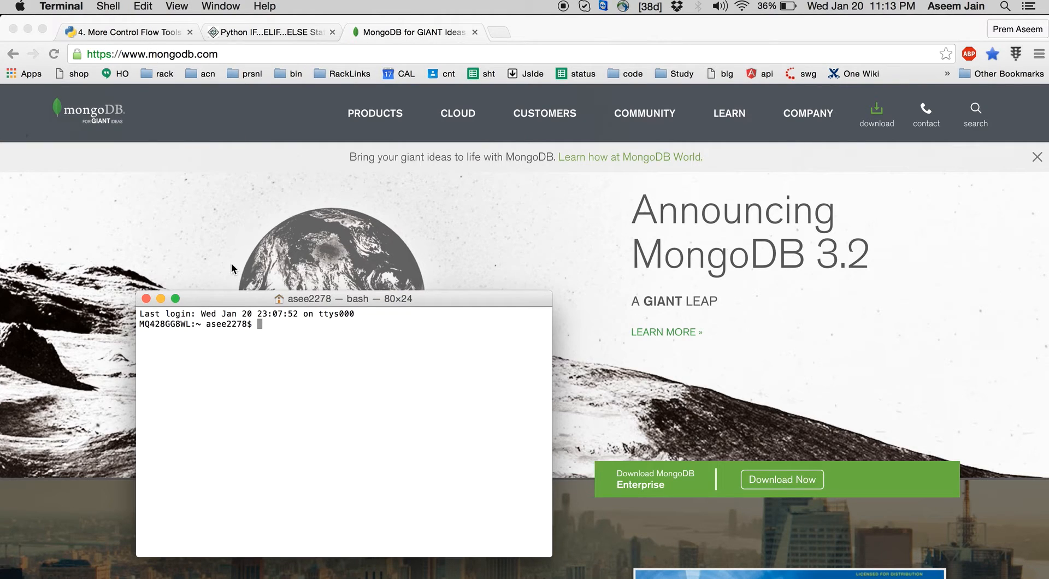
mouse_move(555, 176)
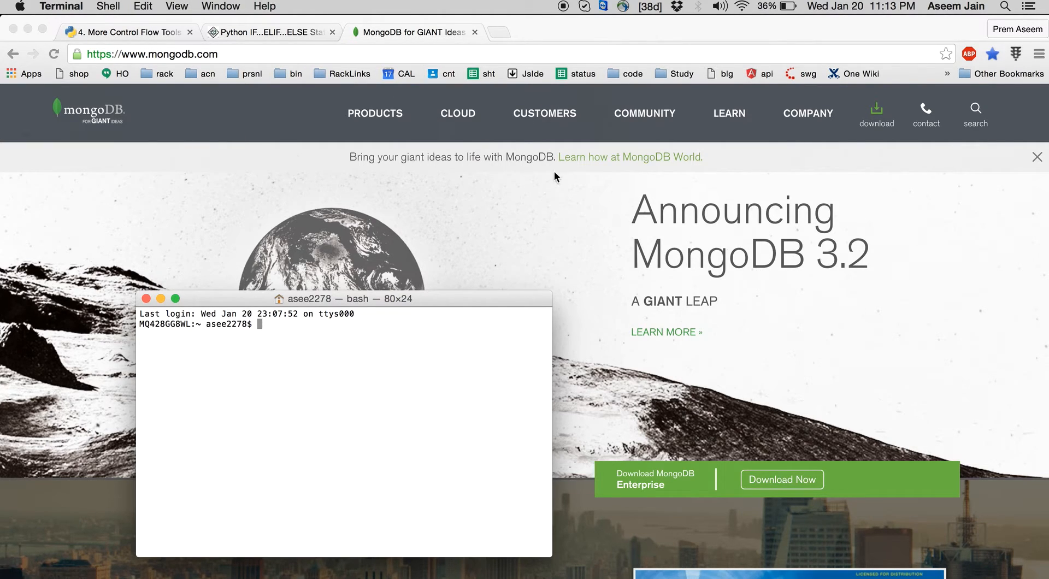
mouse_move(470, 232)
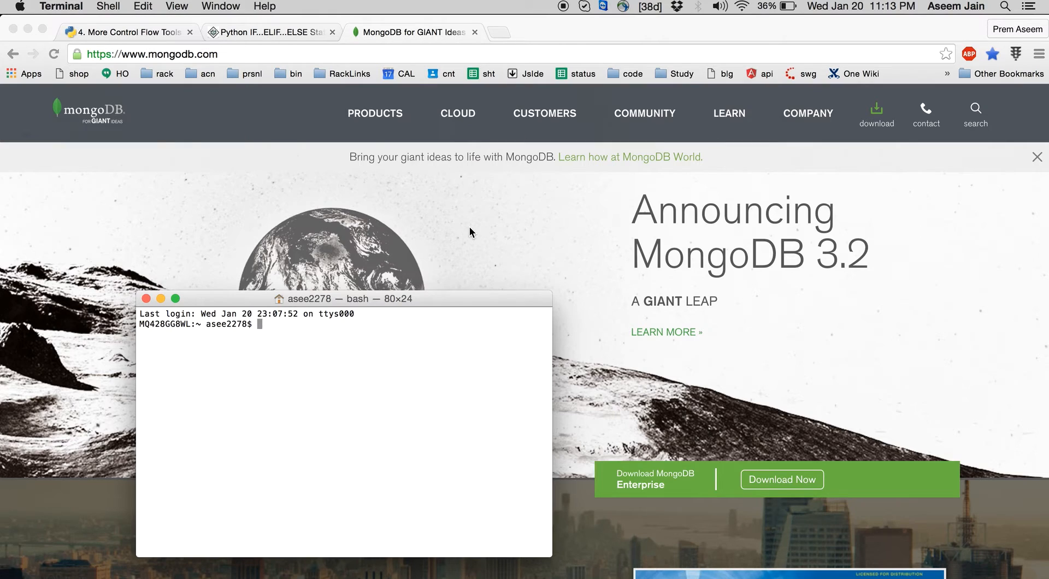
mouse_move(495, 41)
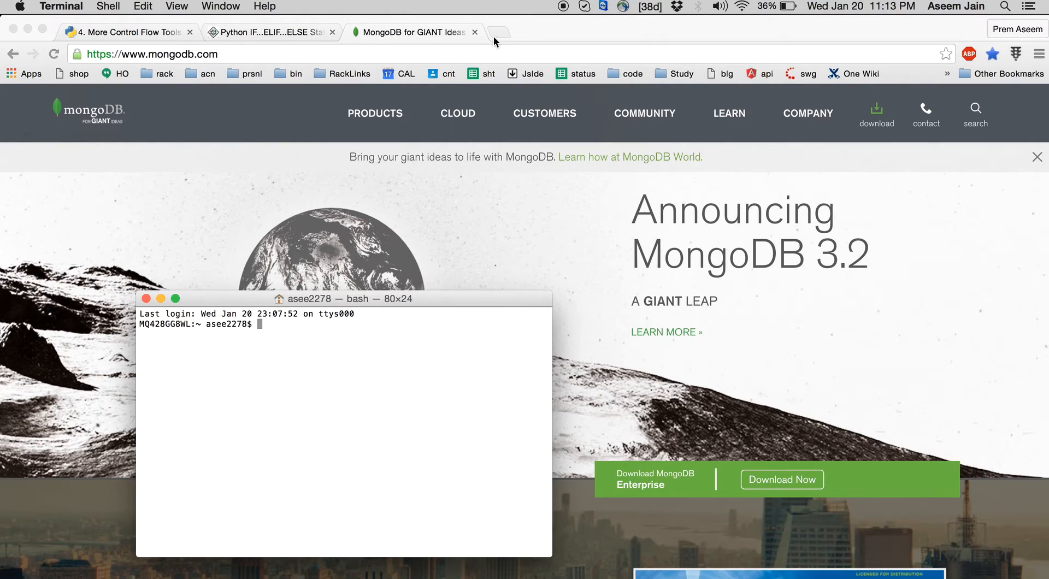
left_click(497, 33)
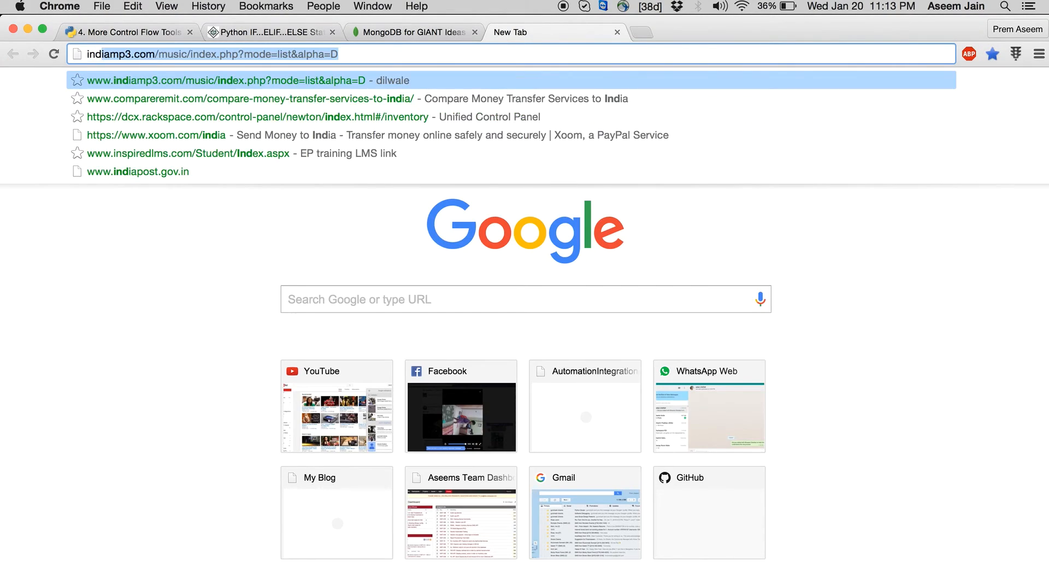
type("in")
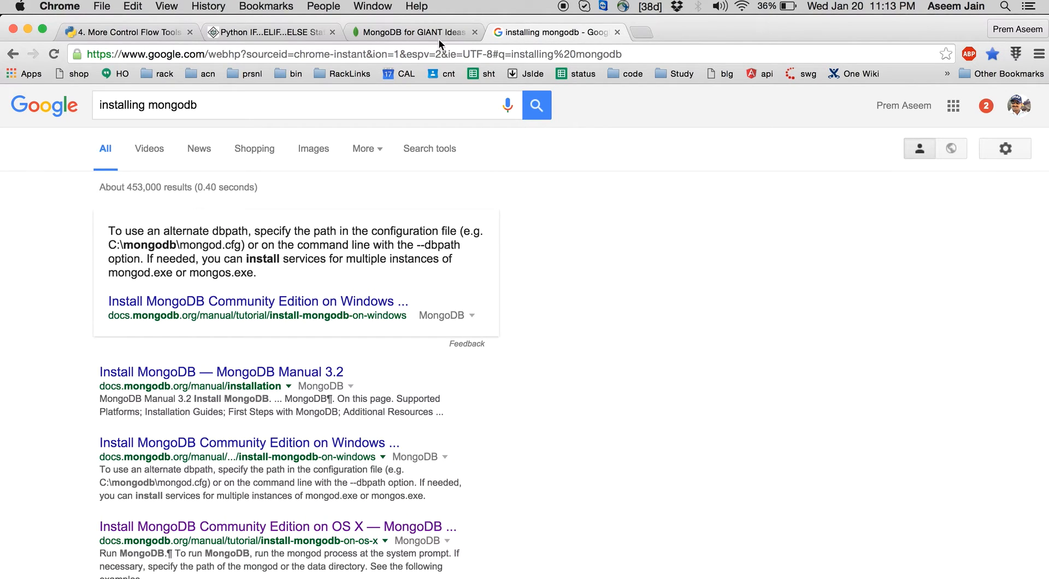
left_click(412, 32)
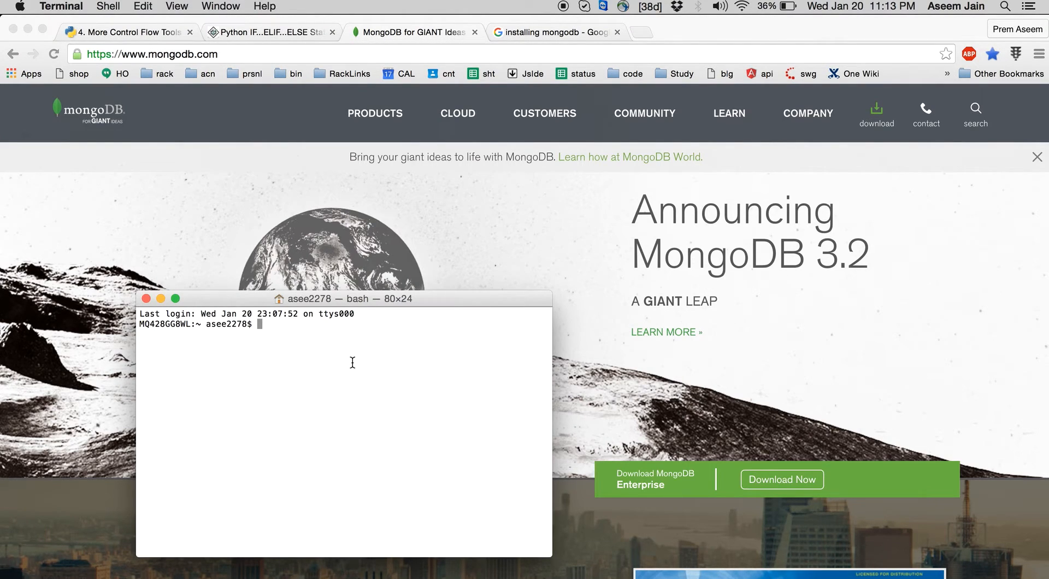
mouse_move(324, 345)
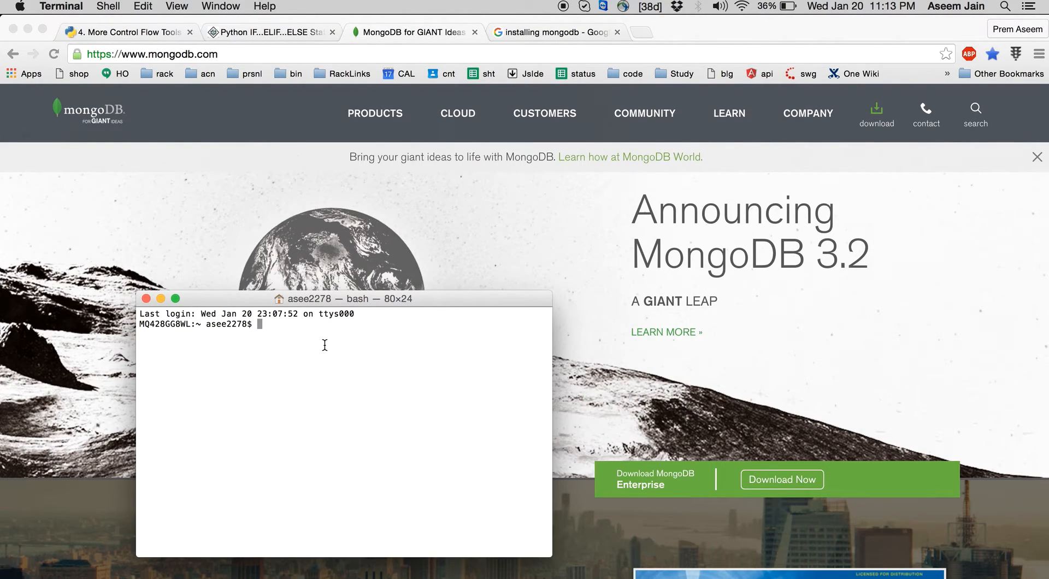
Start the mongo shell, confirm the current database is test, and run show dbs
type("mongo")
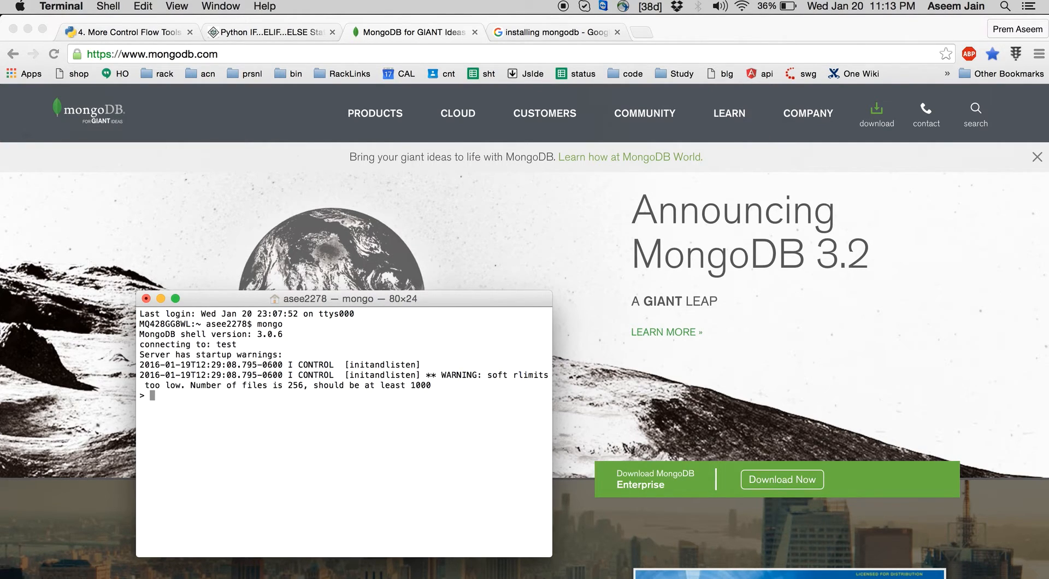
type("db")
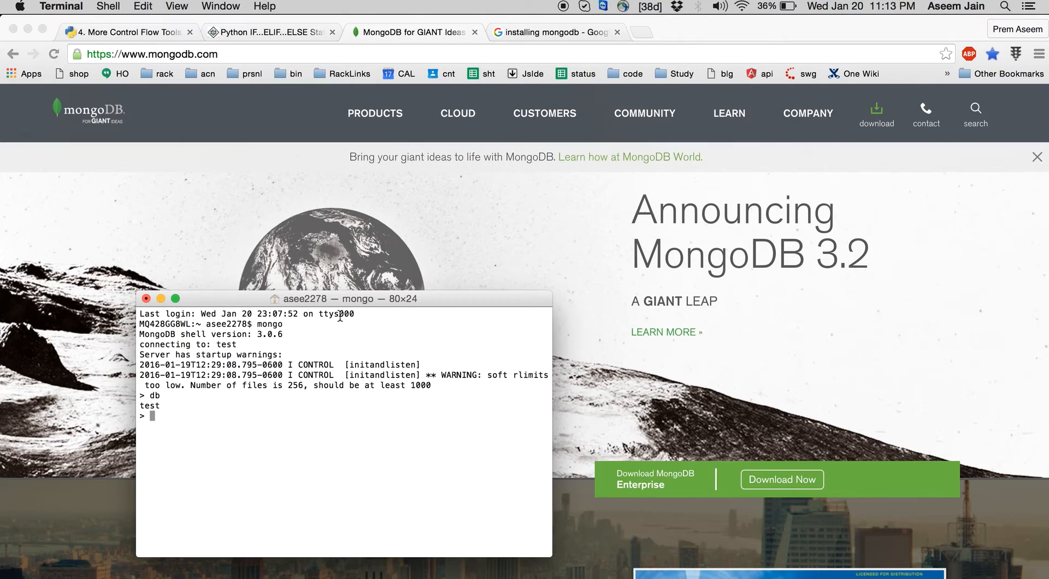
left_click_drag(343, 298, 385, 214)
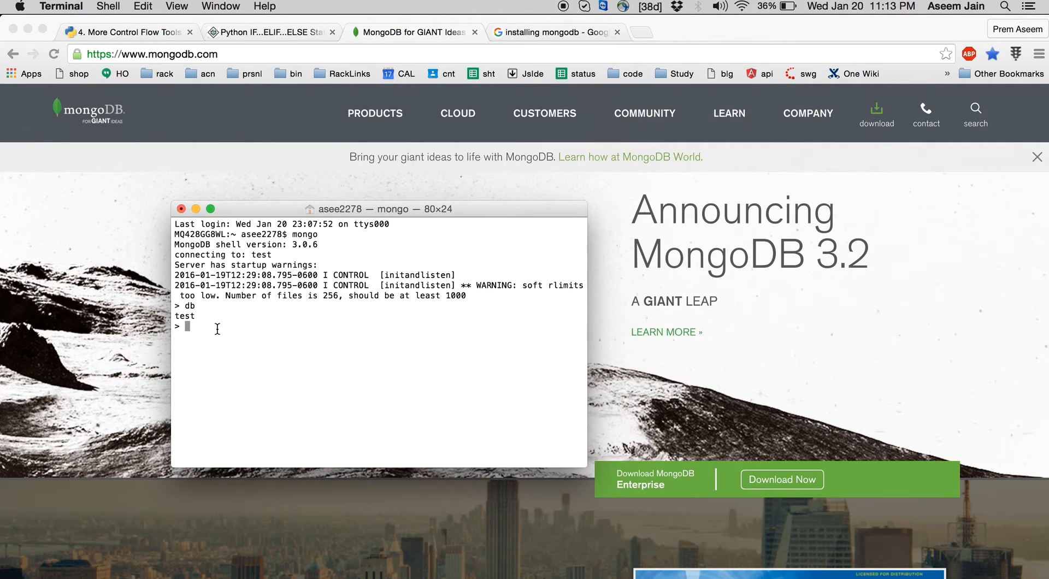
type("d")
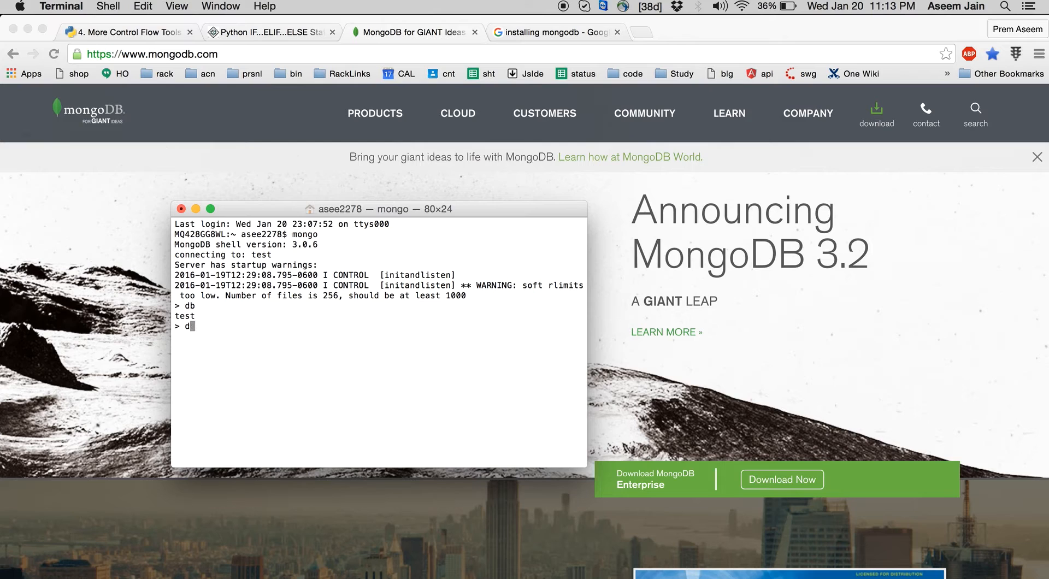
type("show dbs")
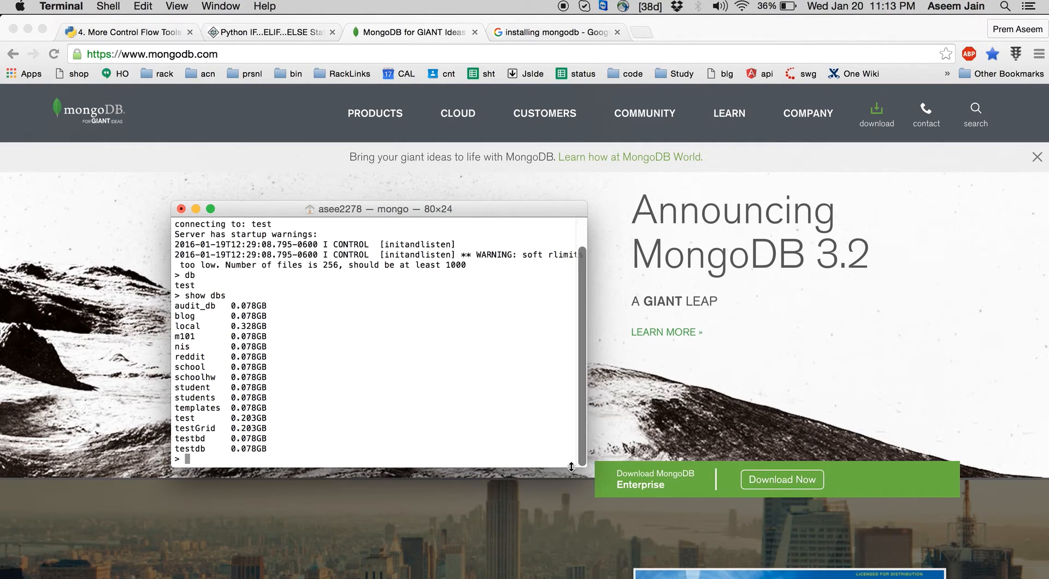
left_click_drag(570, 466, 570, 481)
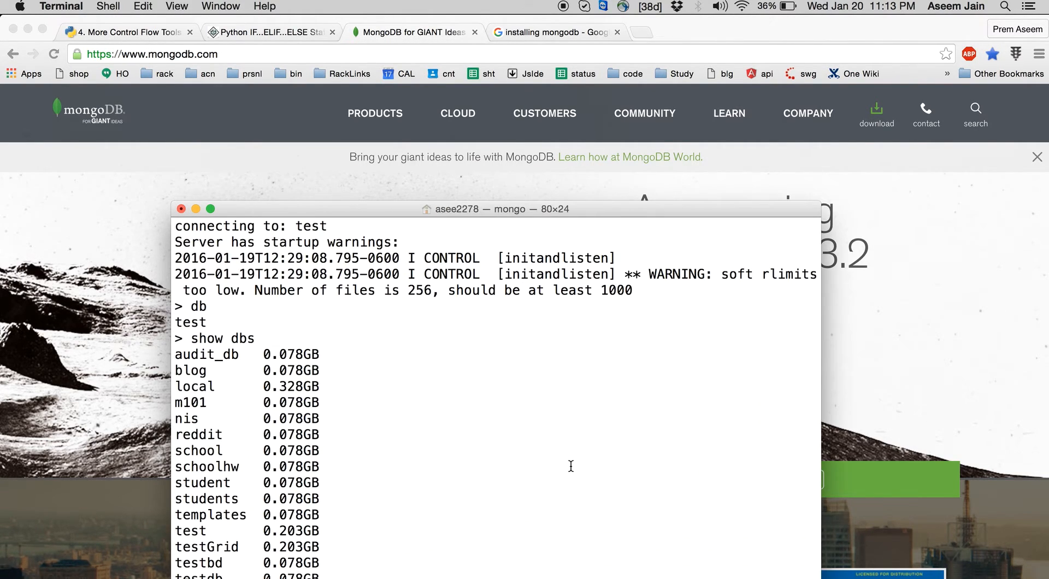
mouse_move(602, 212)
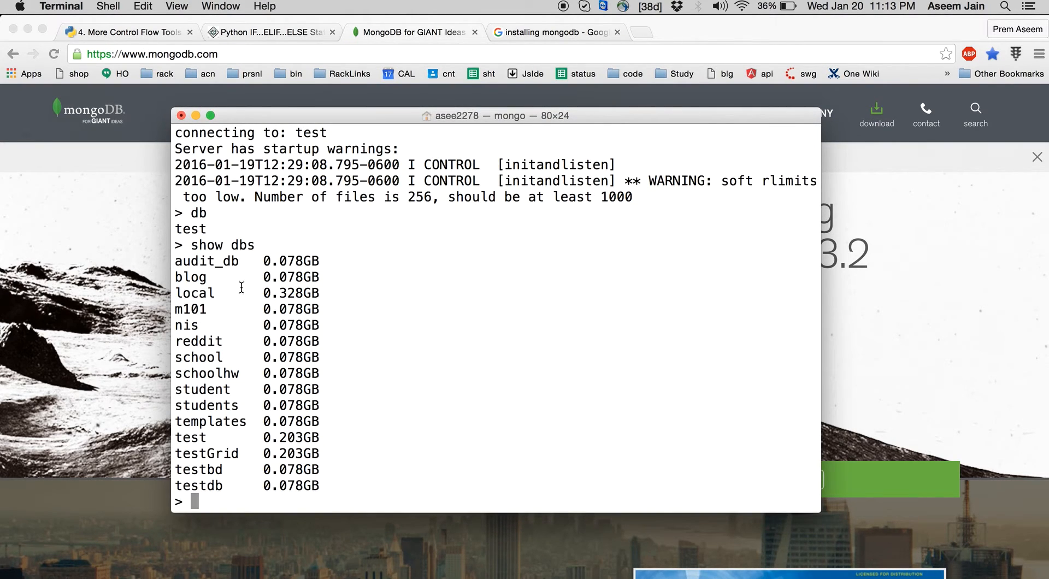
mouse_move(218, 501)
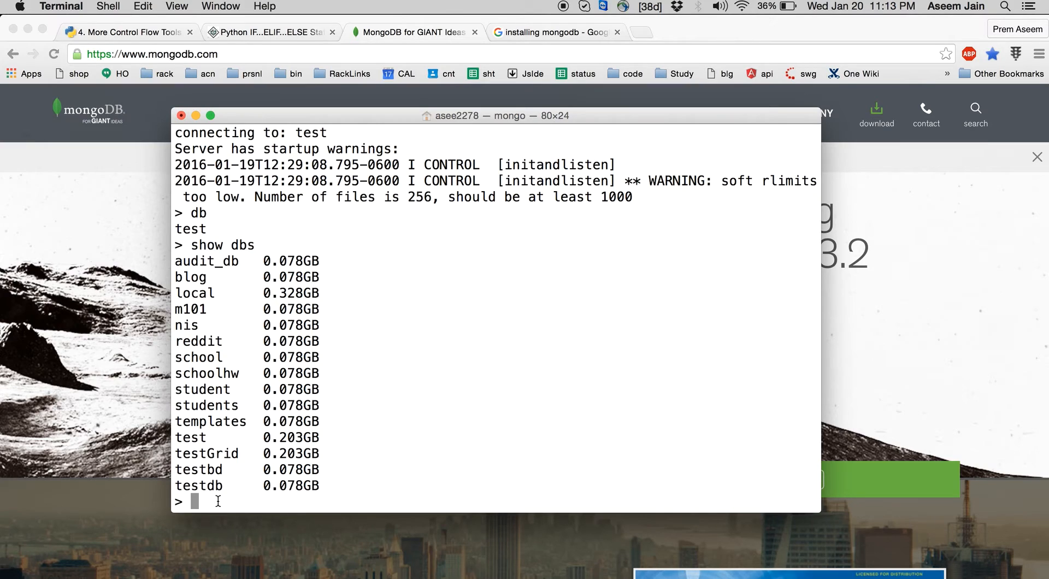
Run 'use schoolhw' and 'show collections' to list students and system.indexes
type("us")
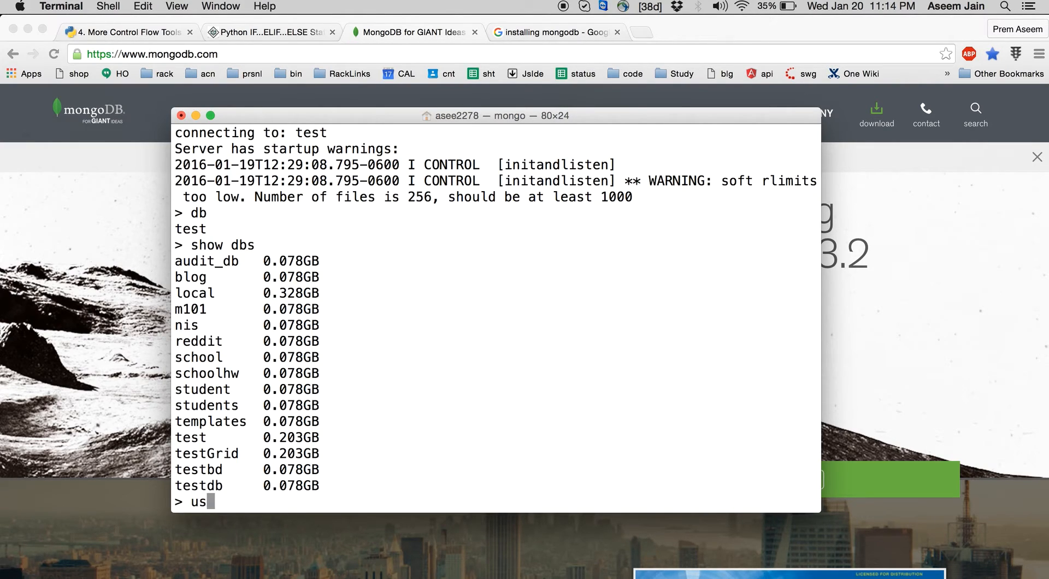
type("e")
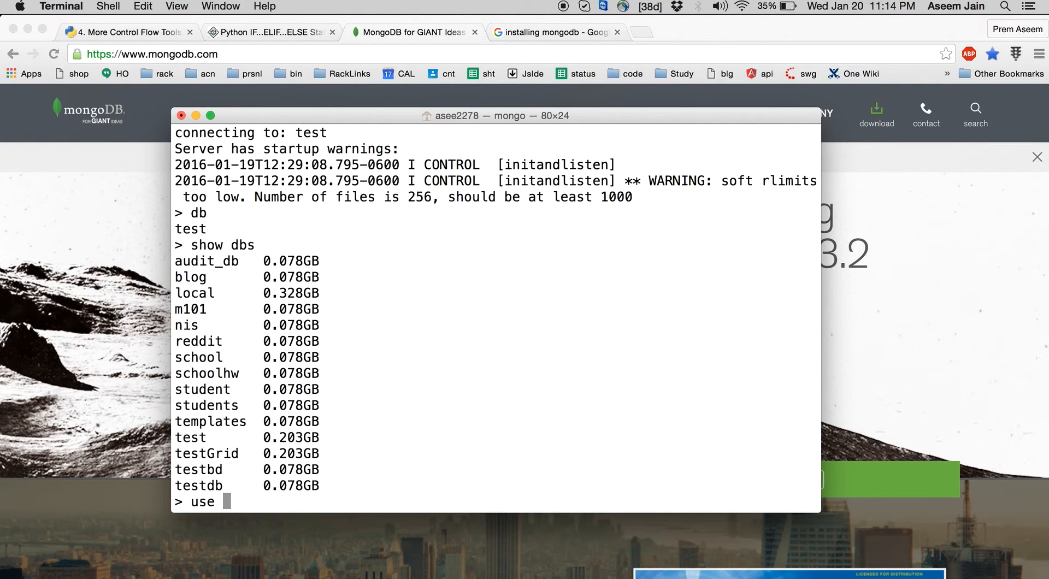
type("s")
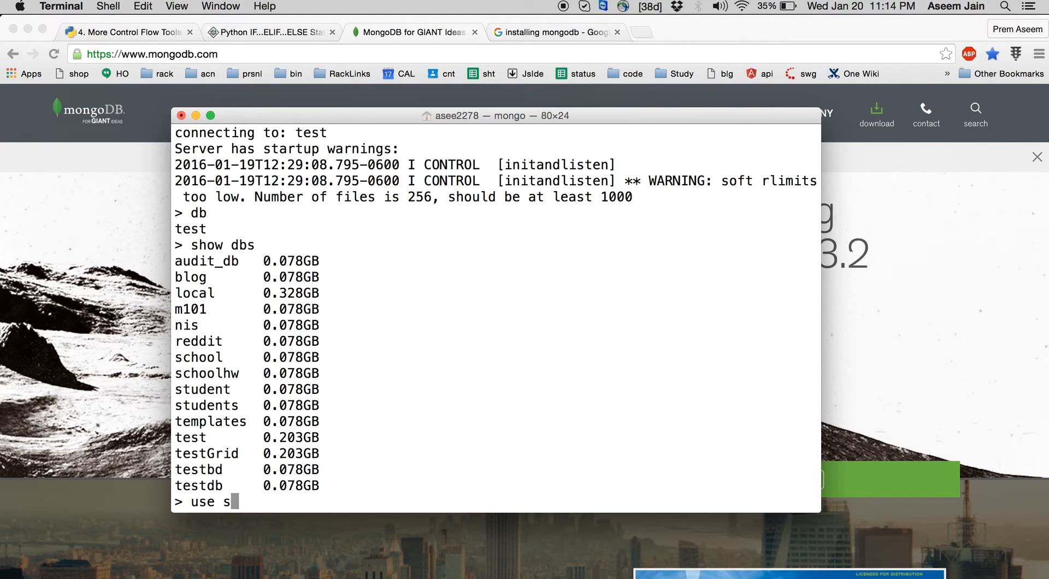
type("ch")
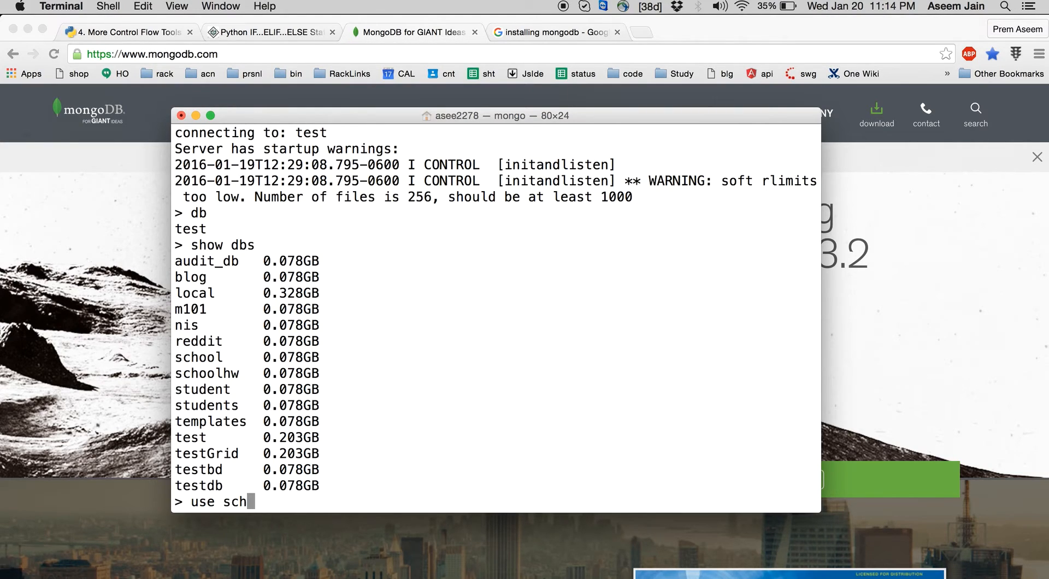
type("o")
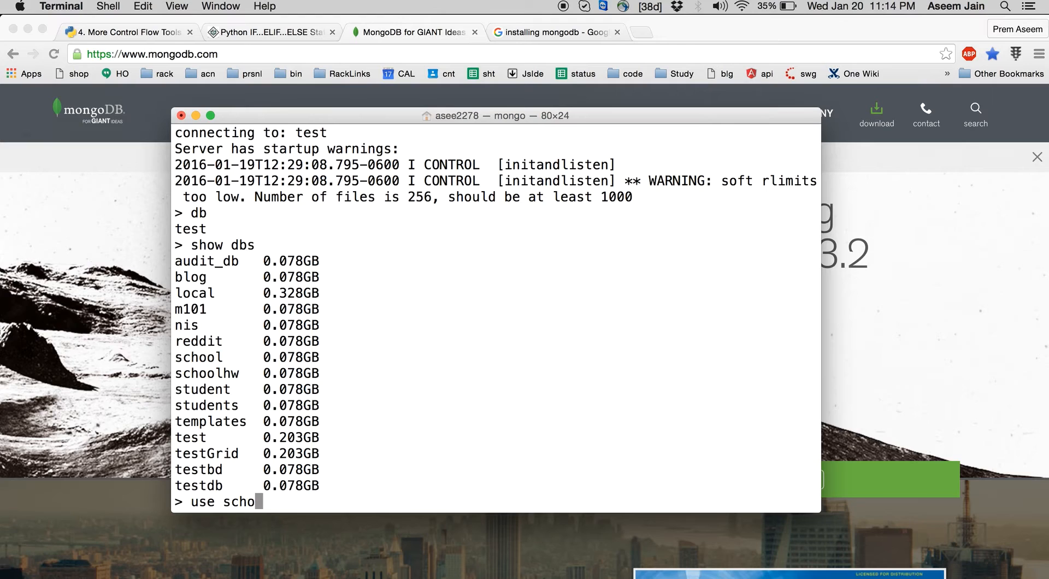
type("lhw")
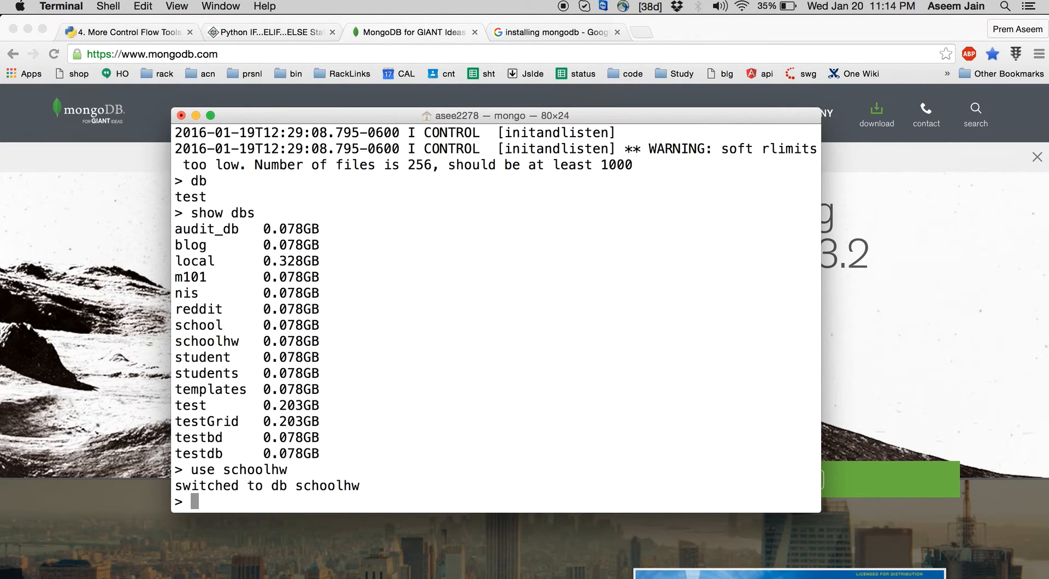
type("show collections")
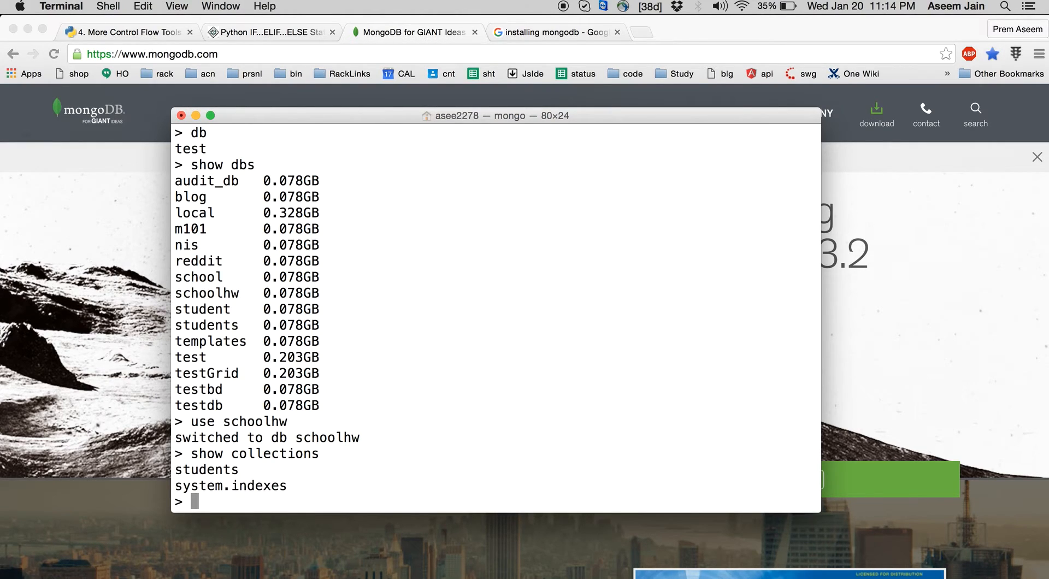
mouse_move(394, 541)
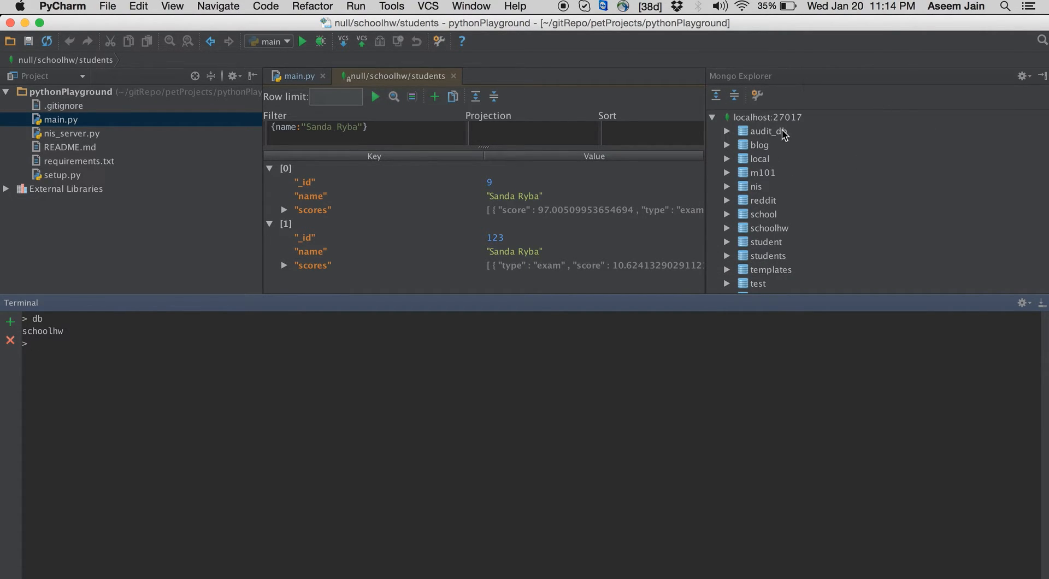
mouse_move(757, 93)
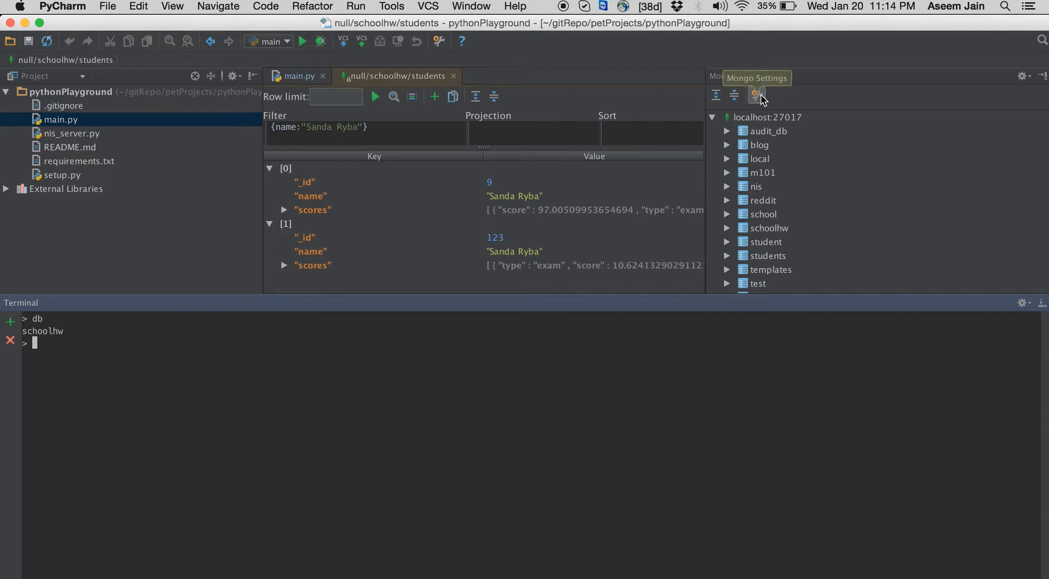
left_click(756, 93)
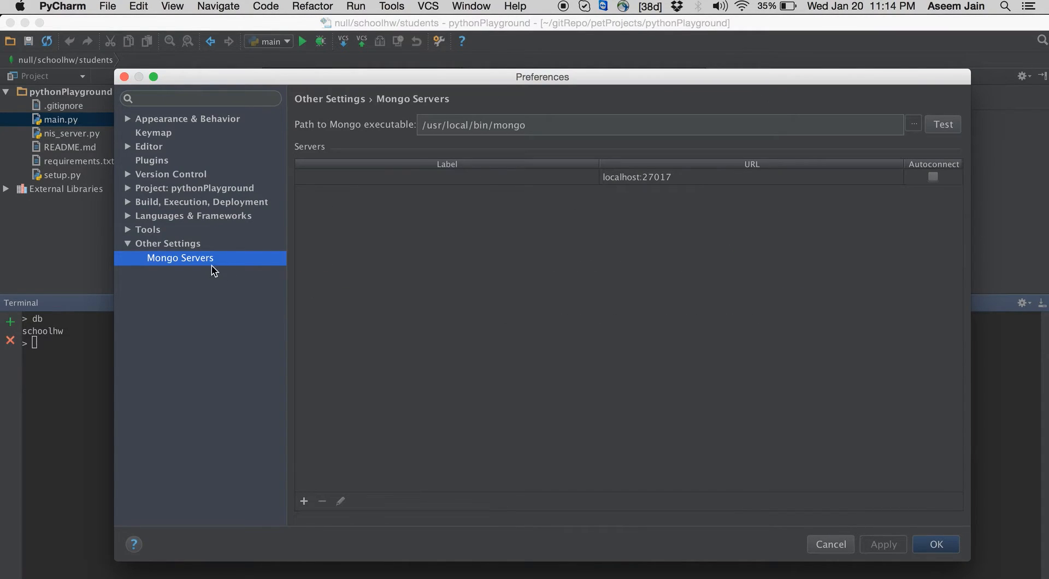
left_click(304, 501)
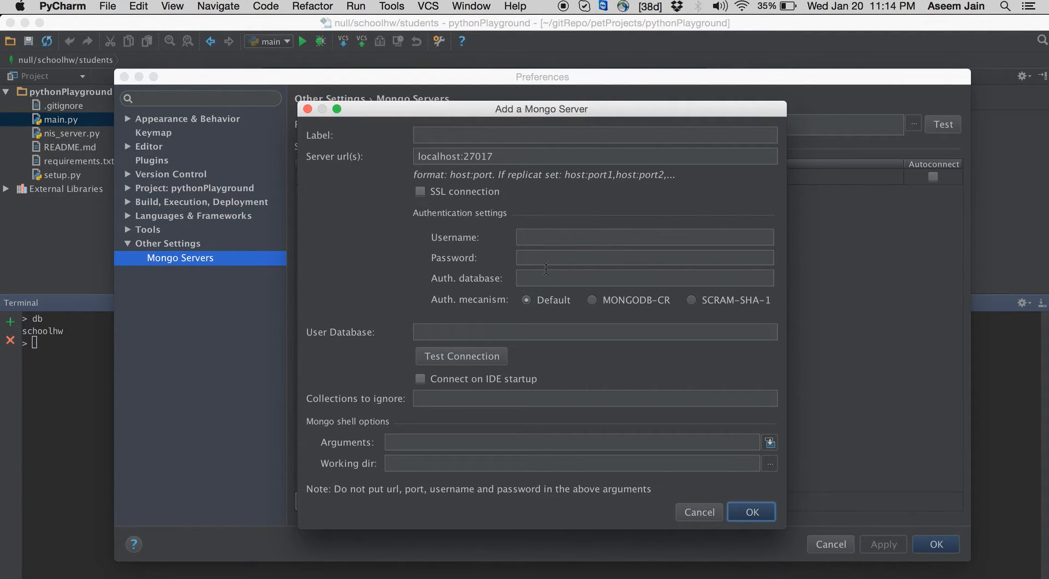
mouse_move(769, 572)
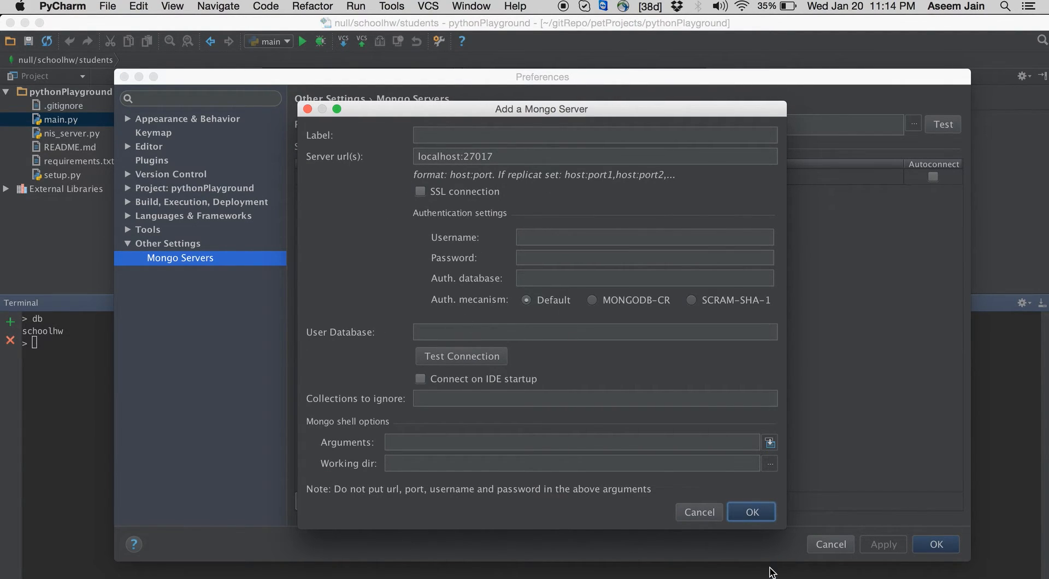
left_click(751, 511)
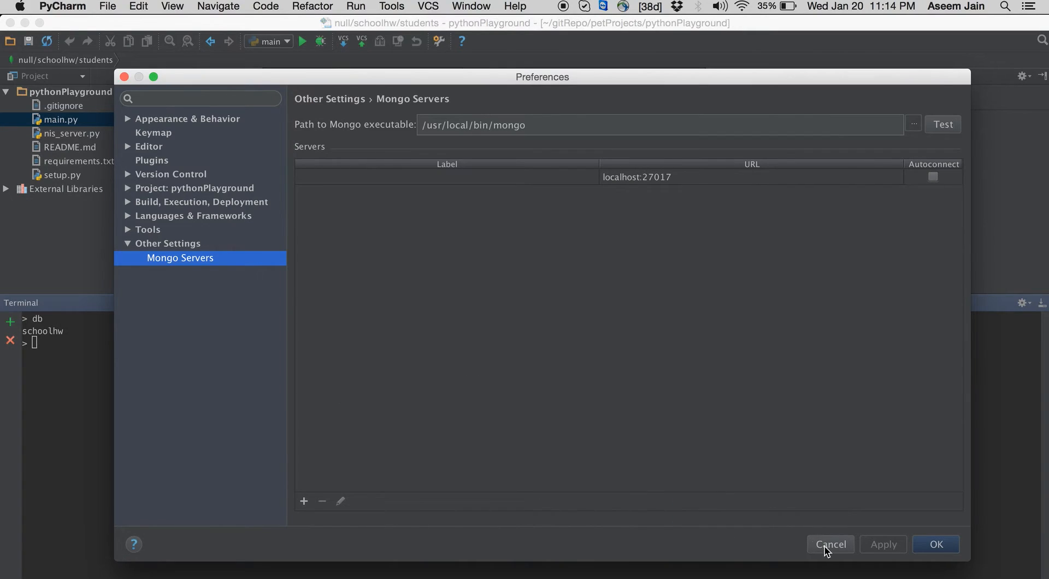
left_click(829, 544)
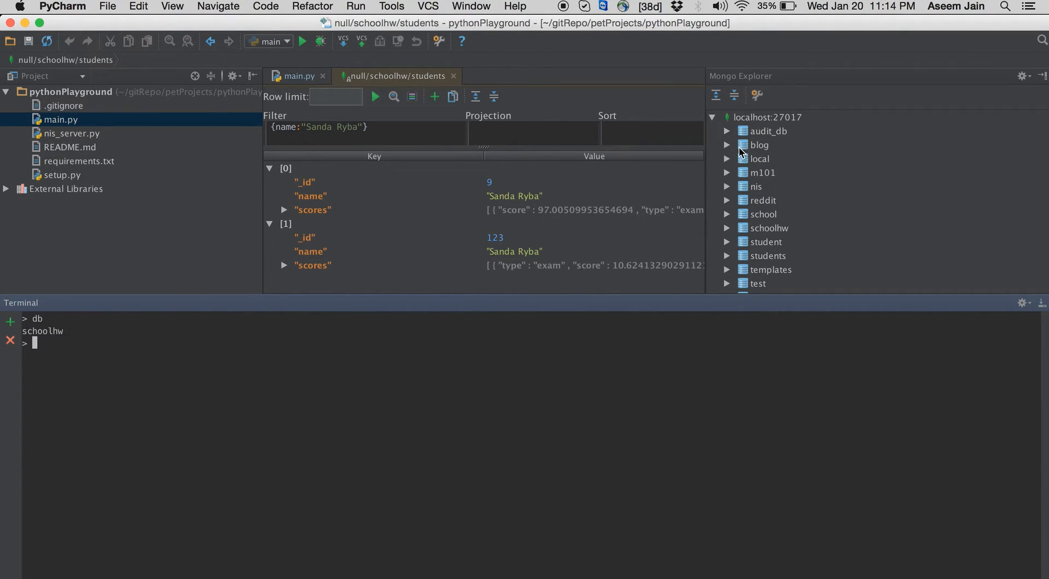
Expand the nis database and view the devices collection content in a tab
left_click(727, 145)
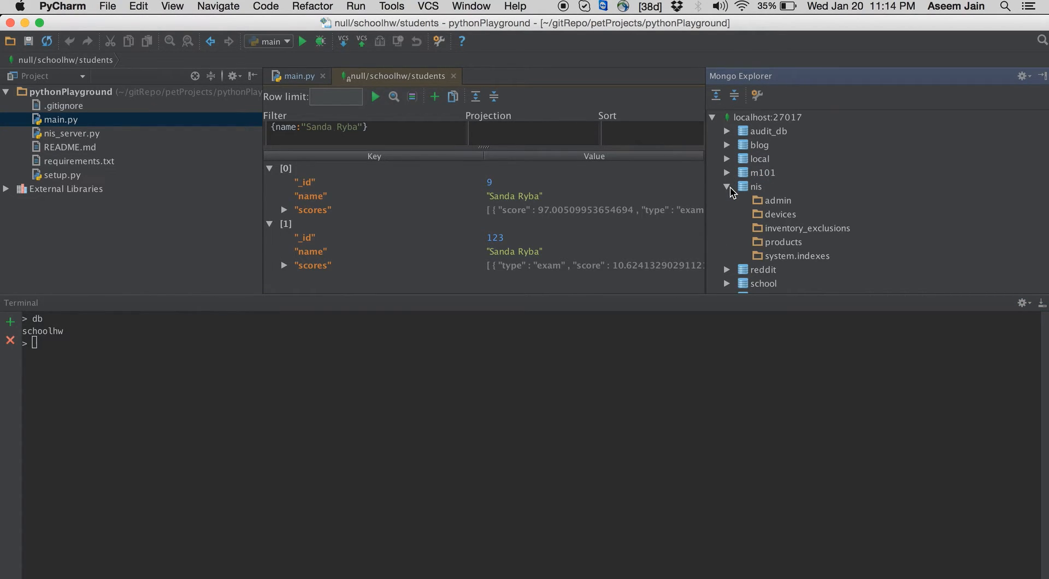
mouse_move(773, 241)
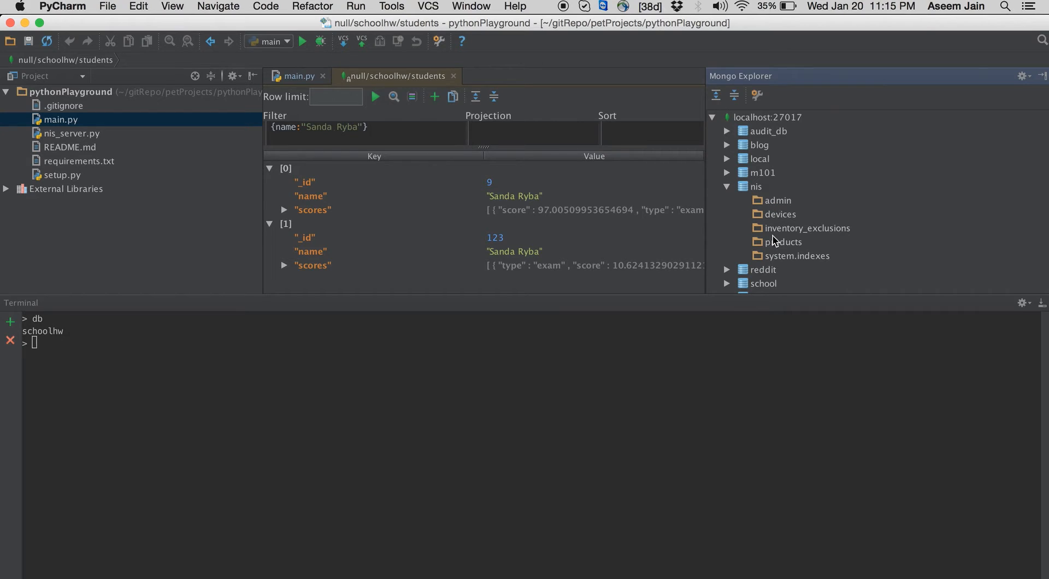
scroll("down", 3)
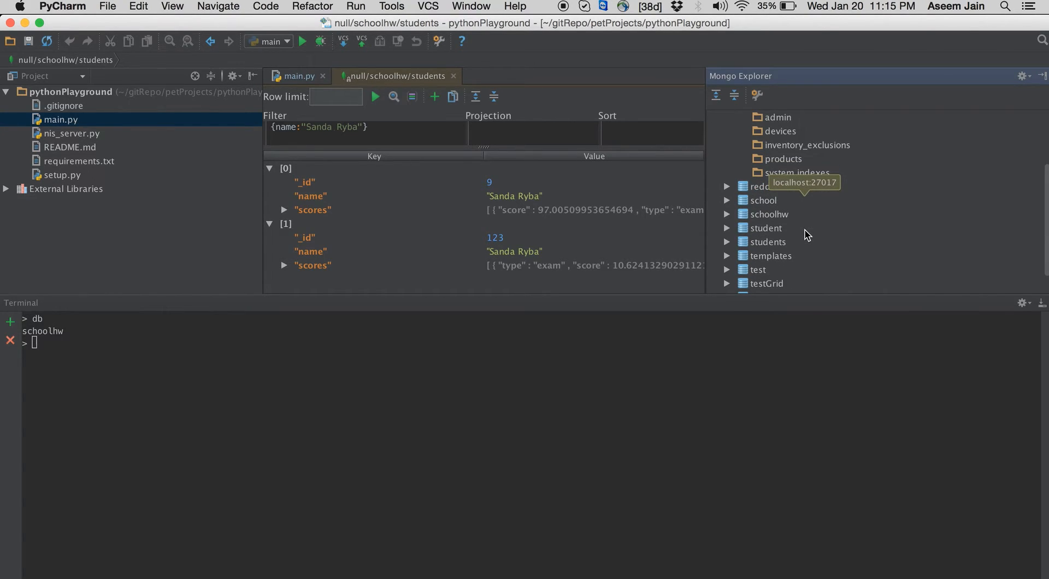
mouse_move(835, 238)
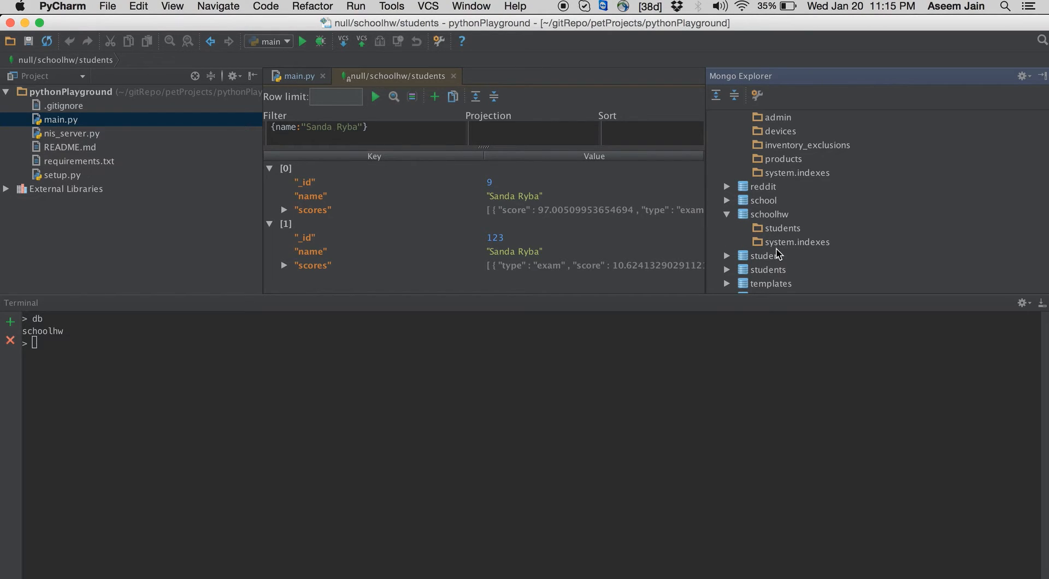
left_click(765, 256)
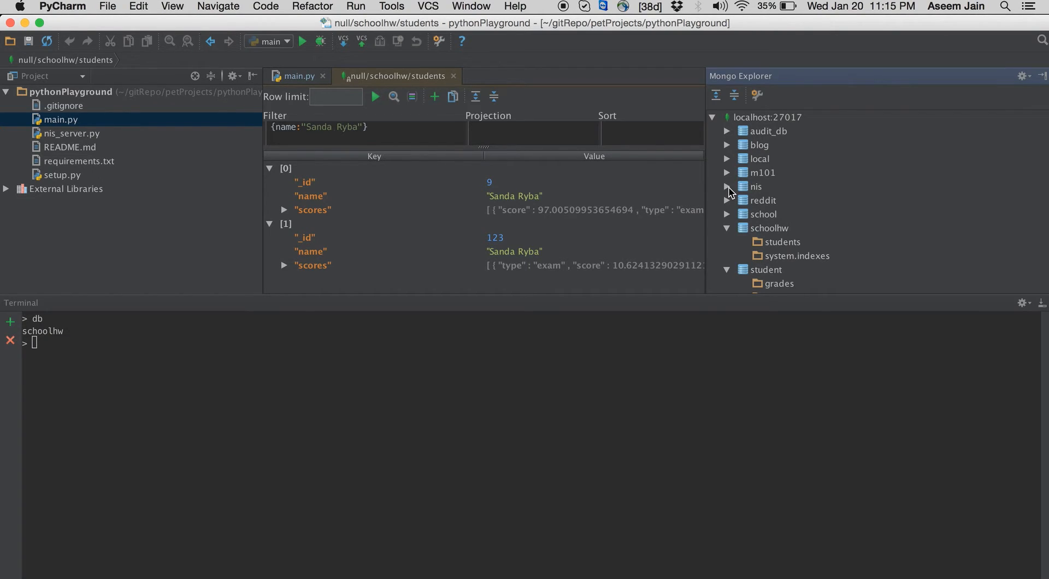
left_click(726, 186)
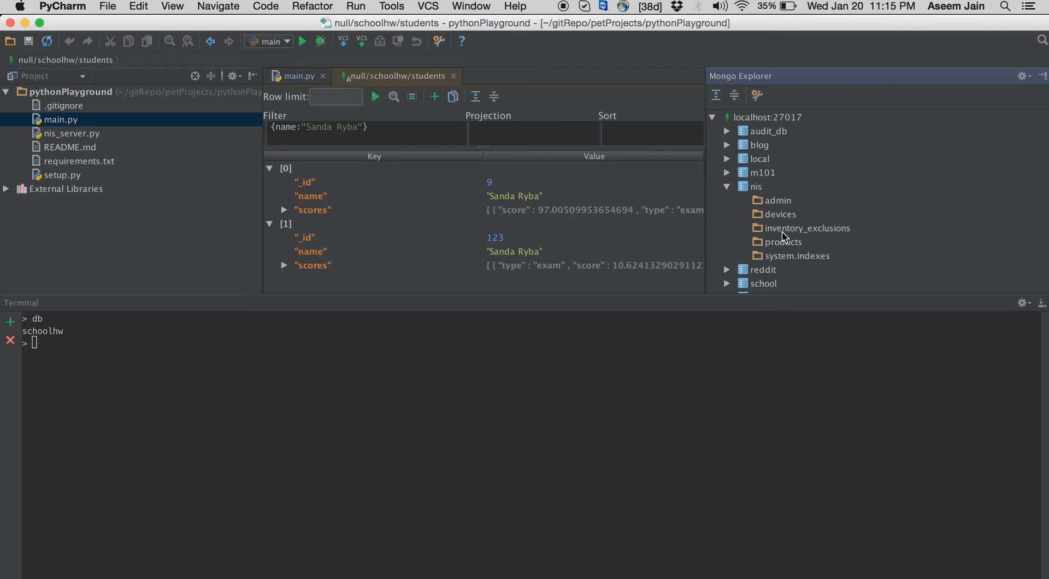
right_click(779, 214)
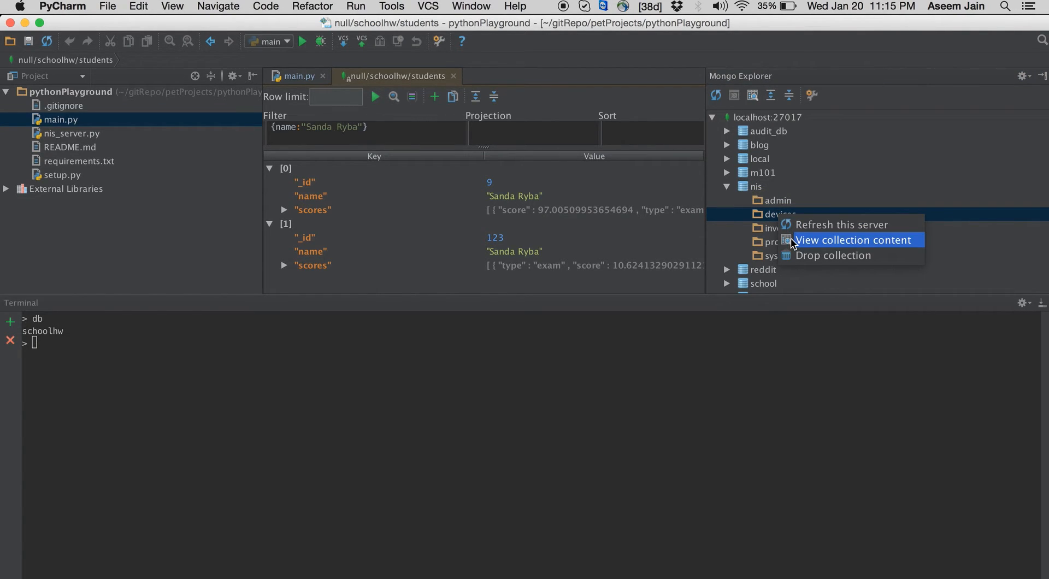
left_click(852, 240)
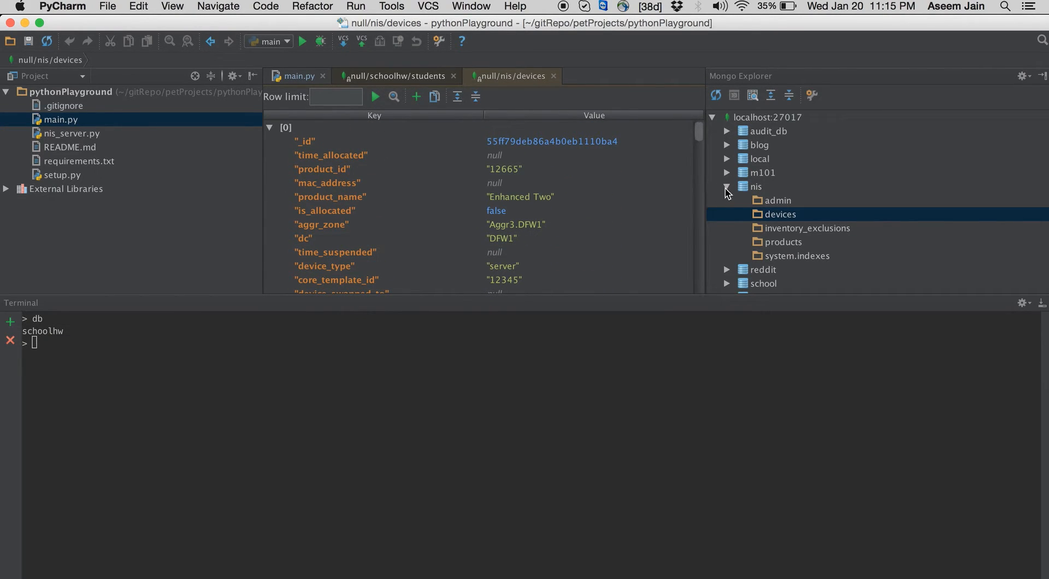
Collapse nis and view the schoolhw students collection content in its own tab
left_click(727, 187)
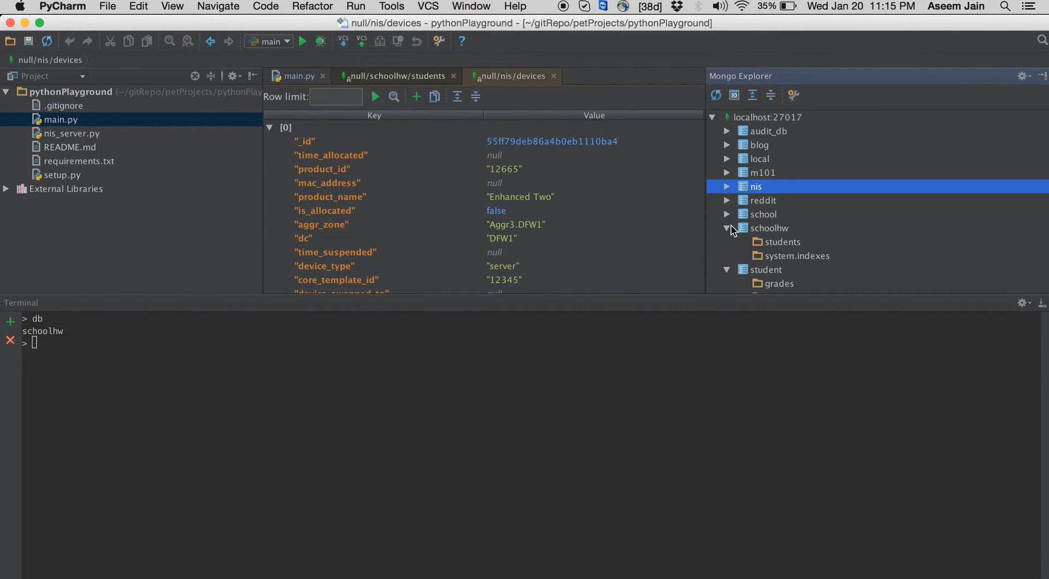
left_click(782, 242)
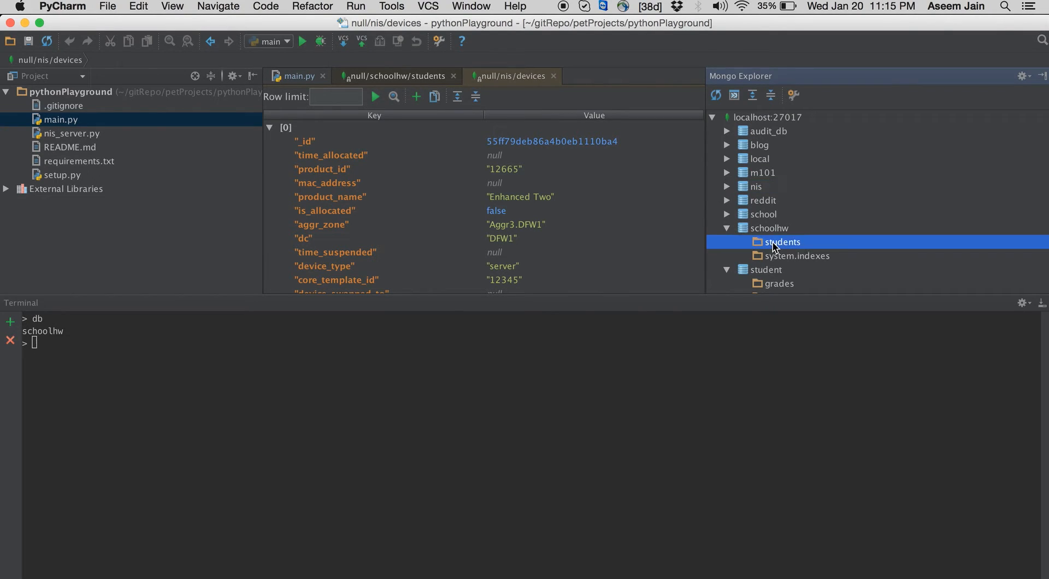
right_click(781, 242)
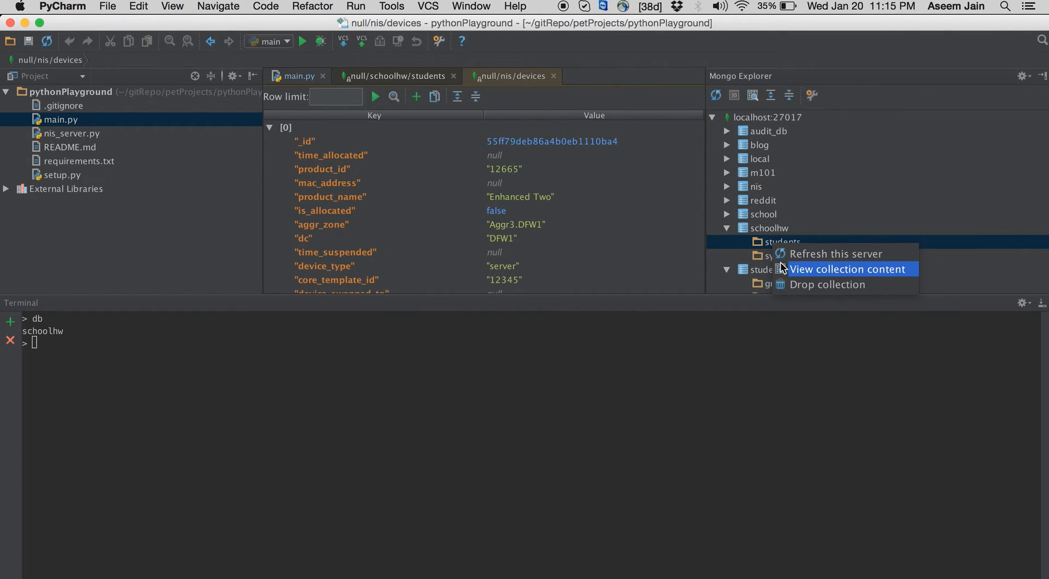
left_click(849, 269)
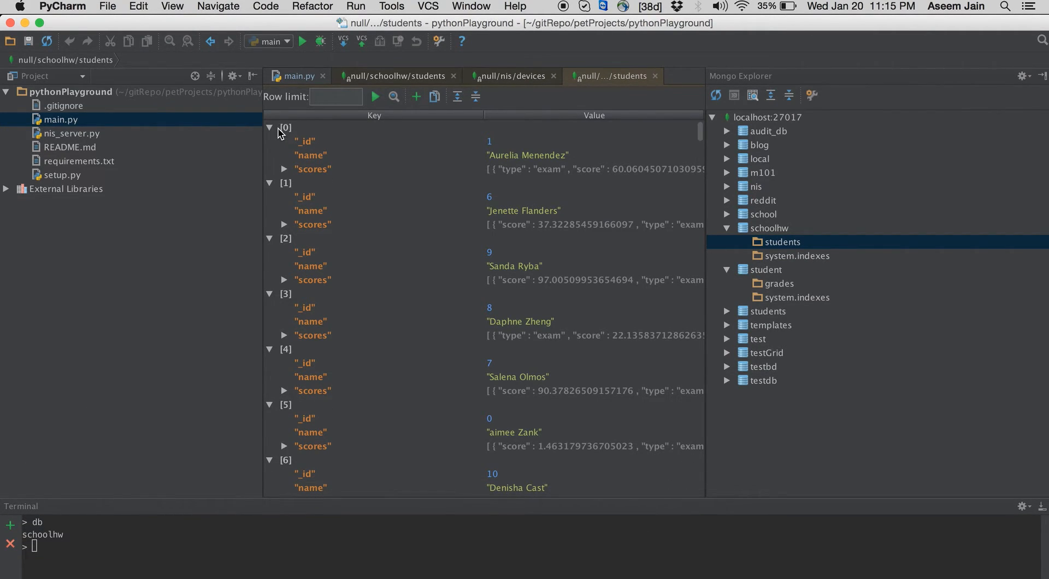
mouse_move(301, 168)
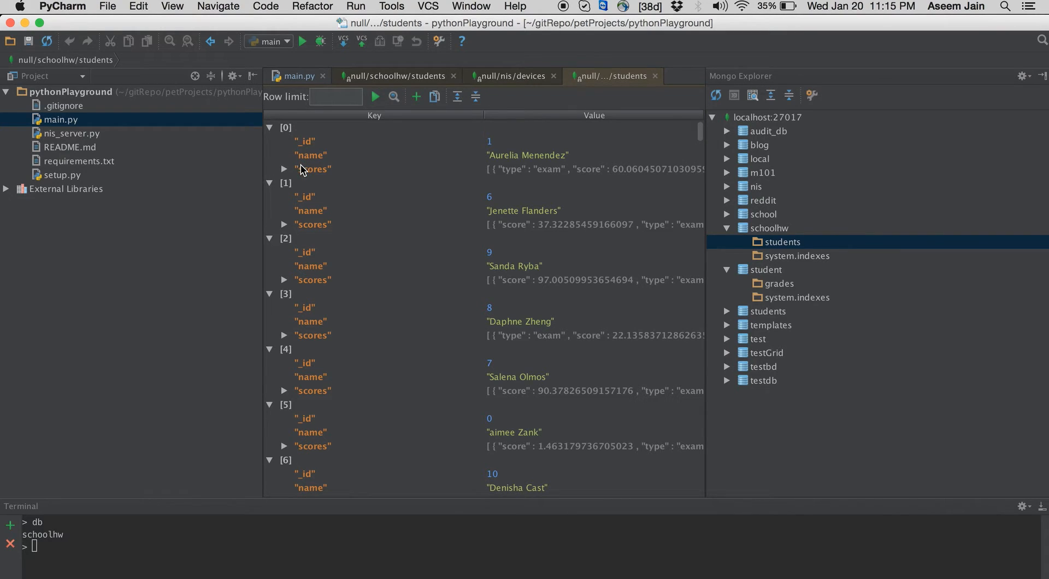
mouse_move(291, 244)
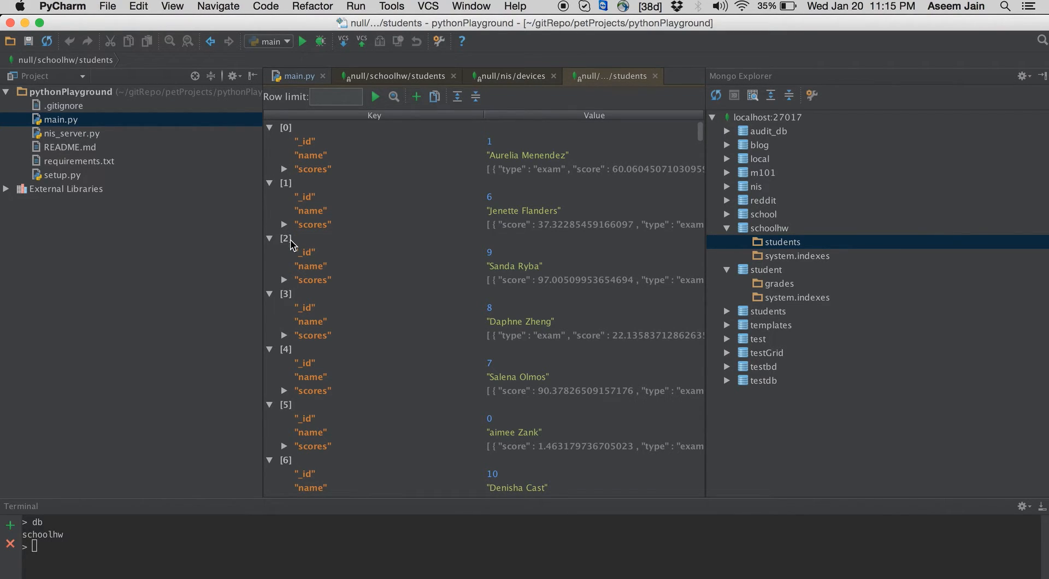
mouse_move(311, 268)
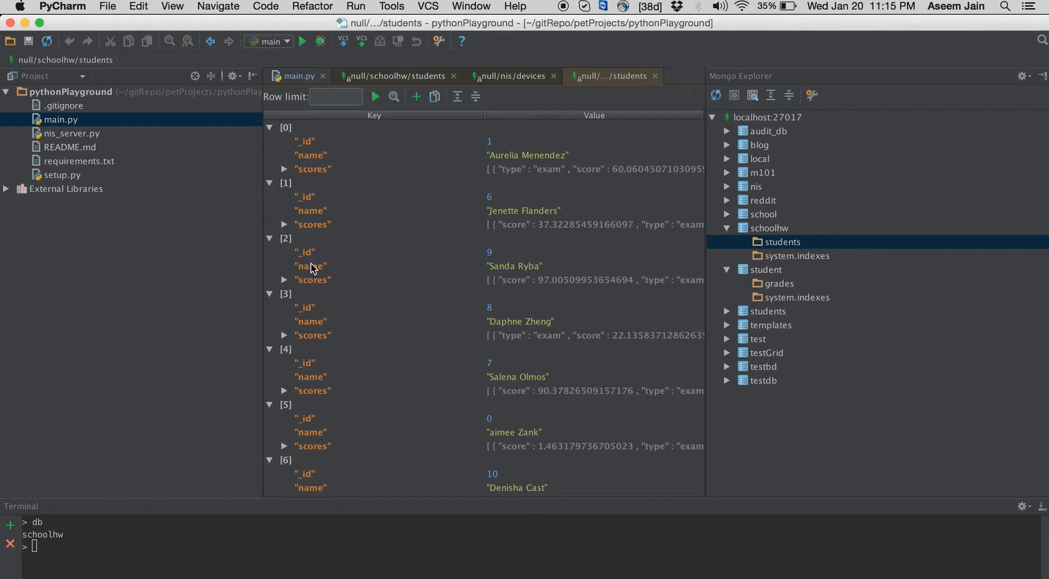
left_click(284, 280)
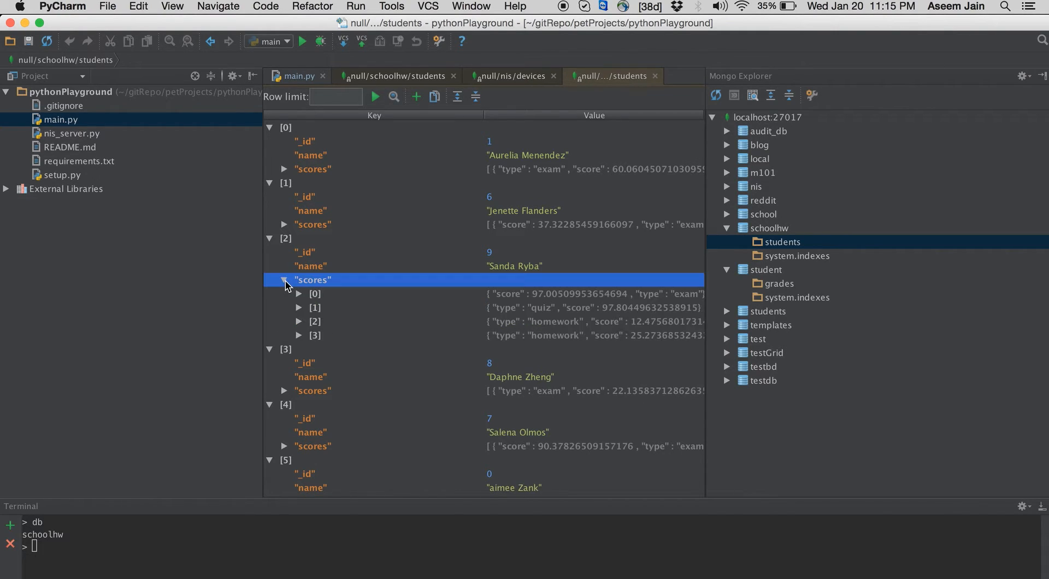
mouse_move(537, 313)
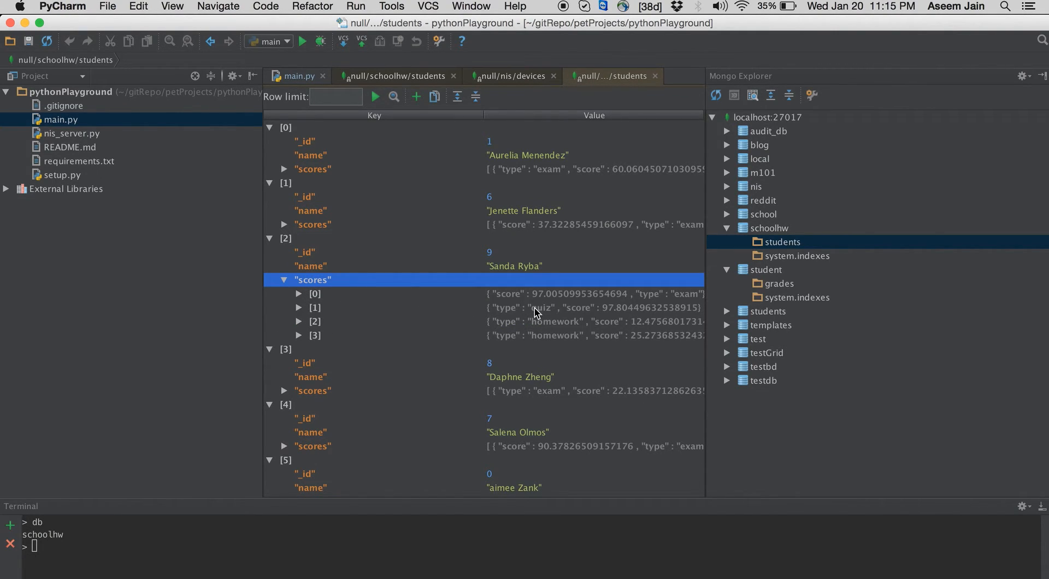
left_click(299, 293)
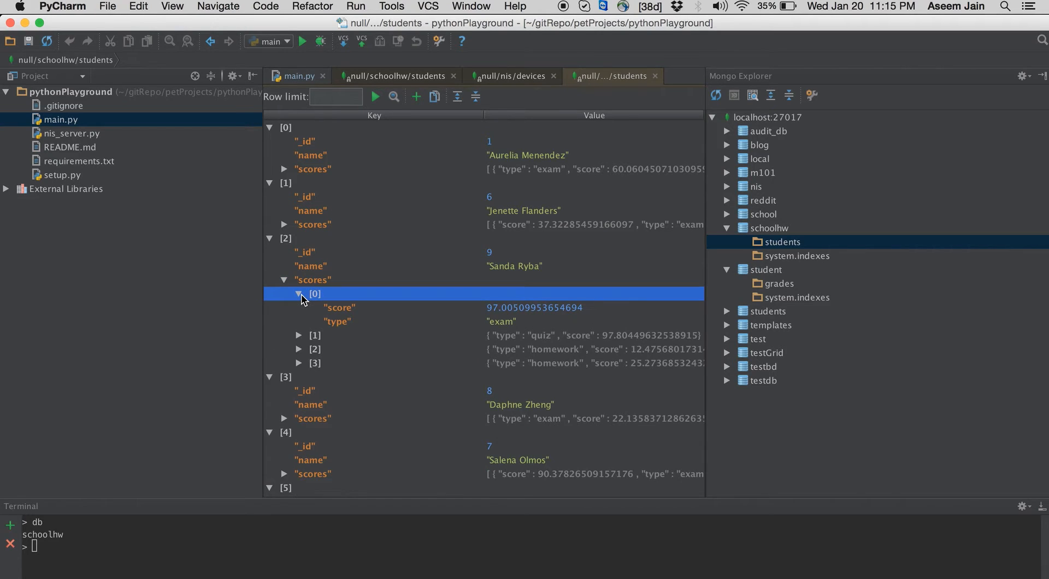
left_click(284, 281)
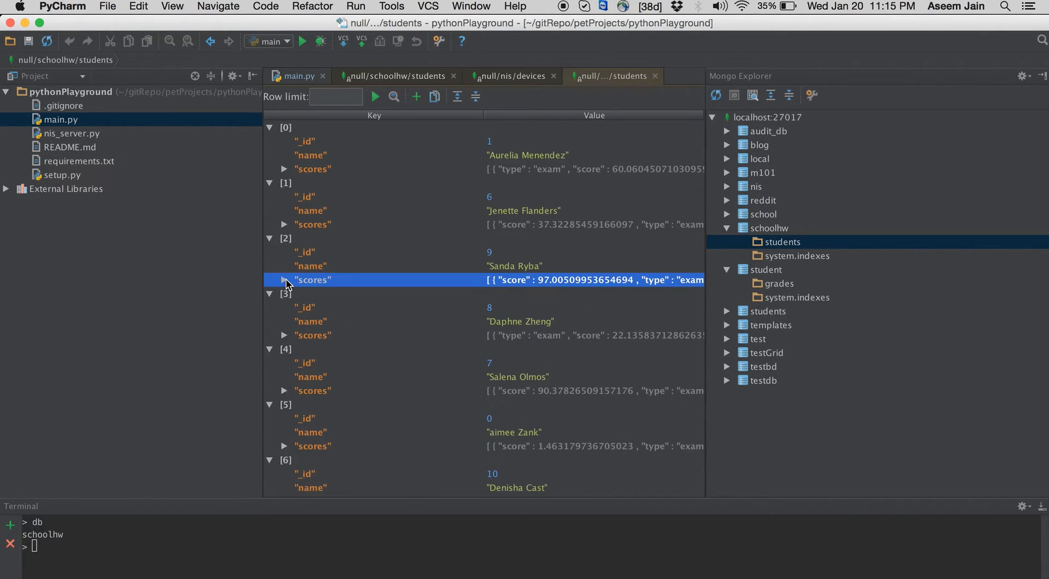
left_click(269, 238)
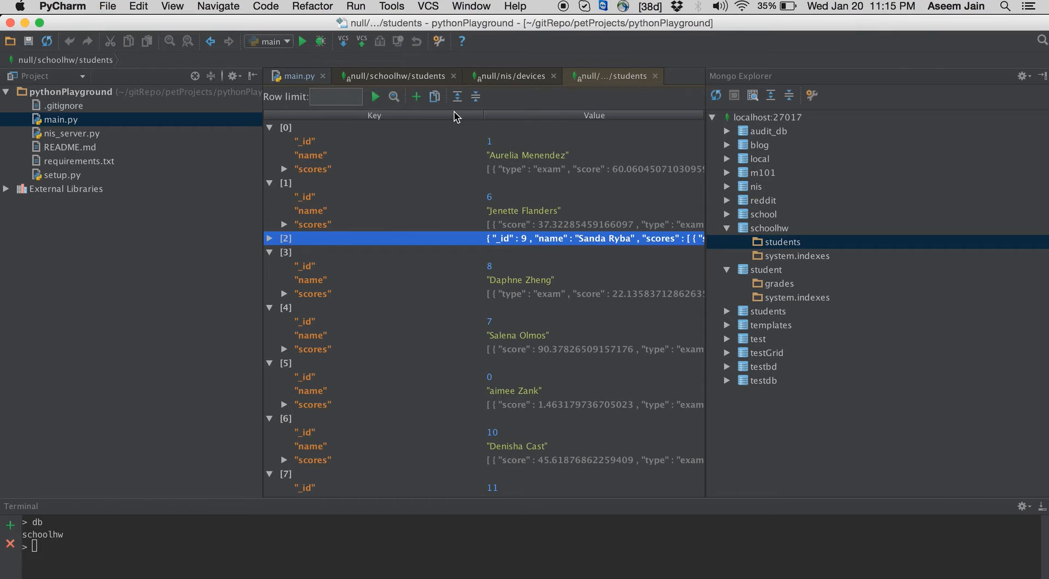
mouse_move(435, 352)
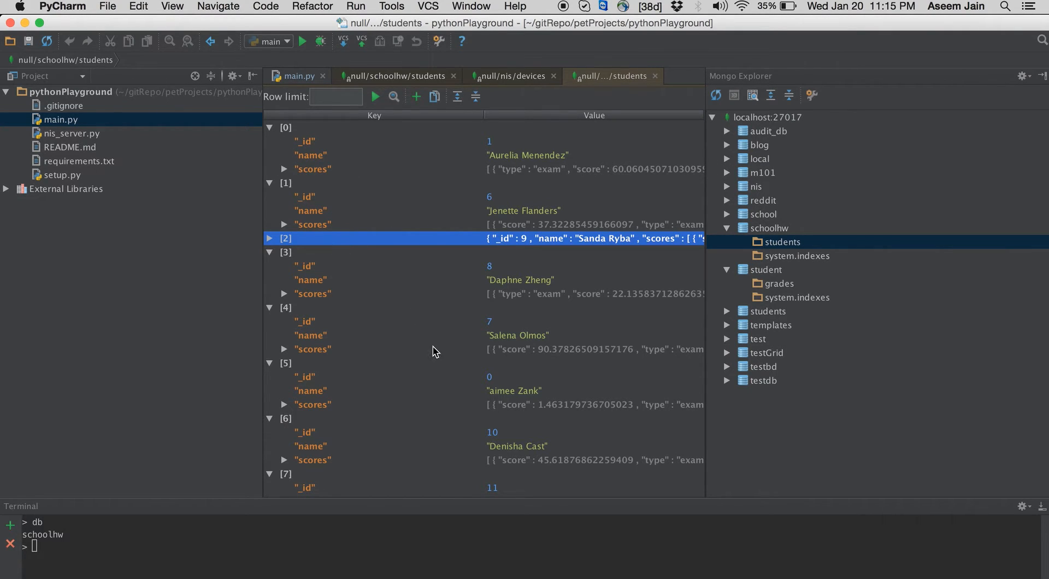
mouse_move(790, 293)
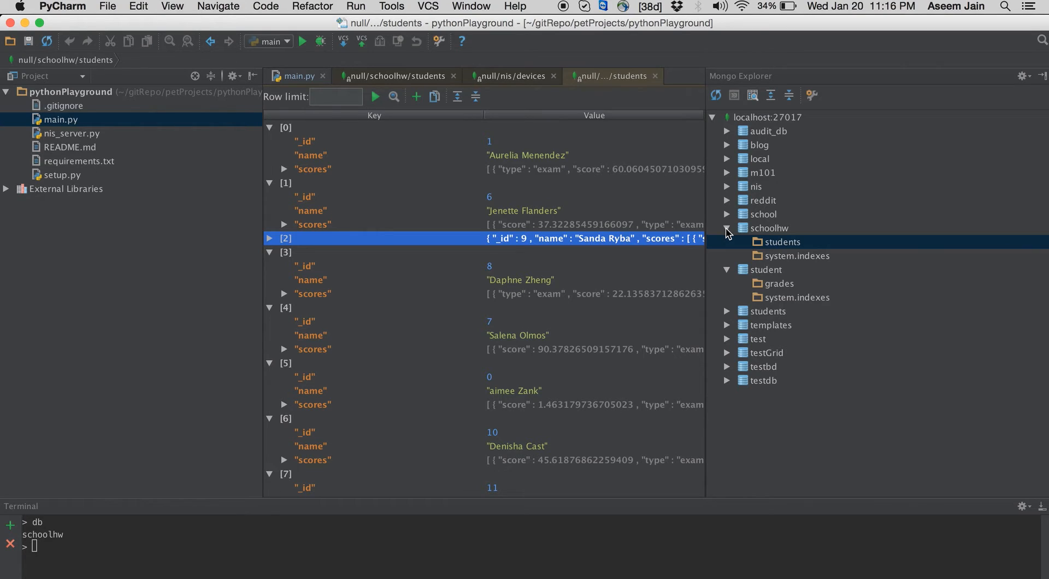
left_click(727, 228)
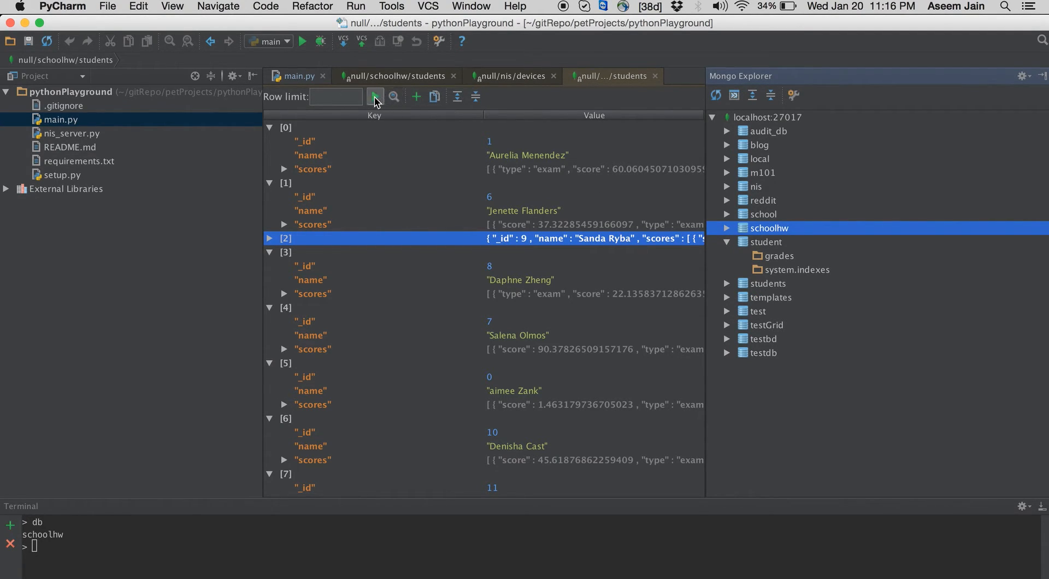
Show filter, projection and sort fields and set the students row limit to 2
left_click(415, 96)
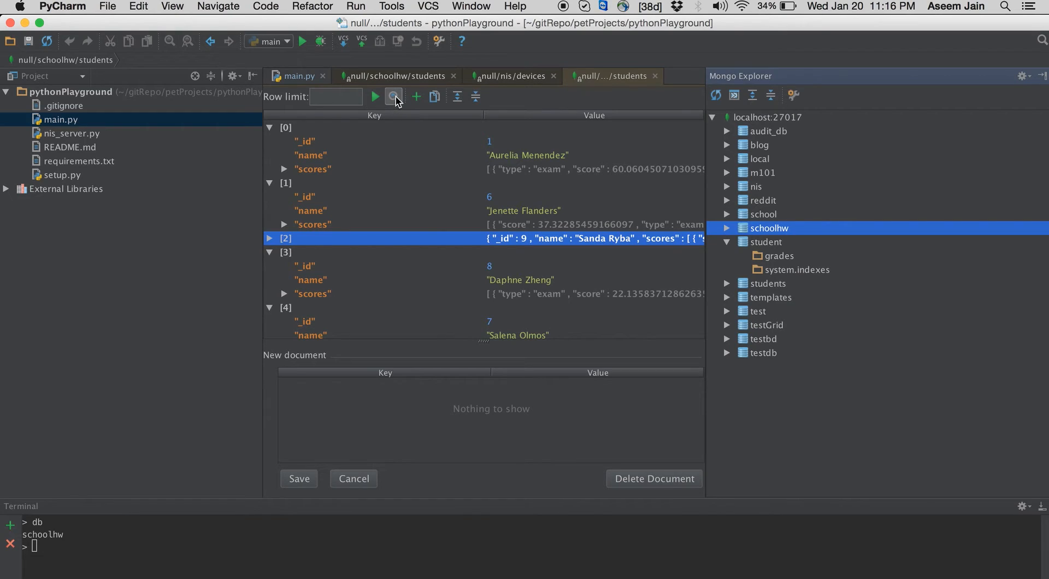
left_click(394, 97)
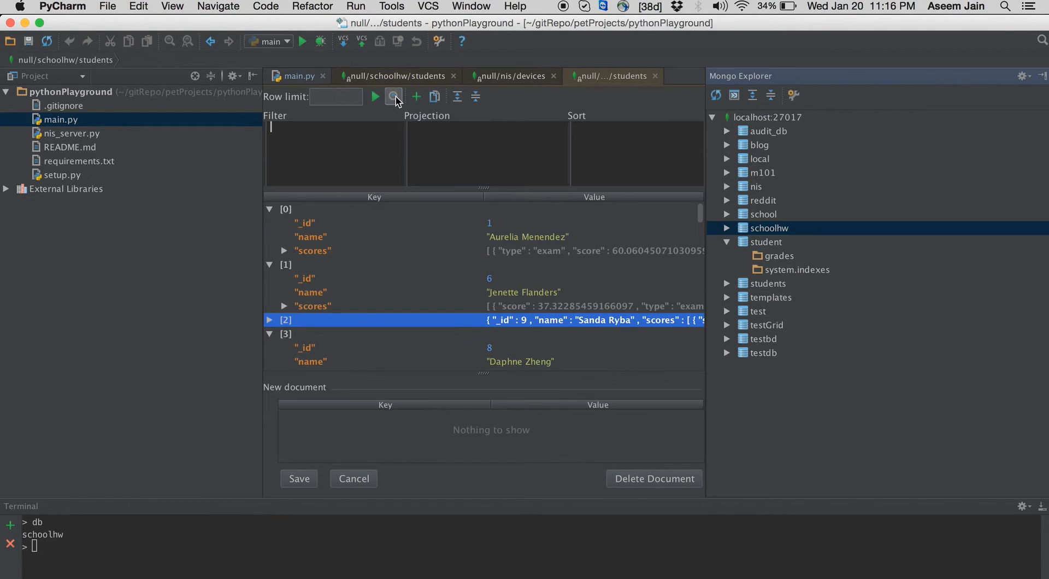
left_click(334, 97)
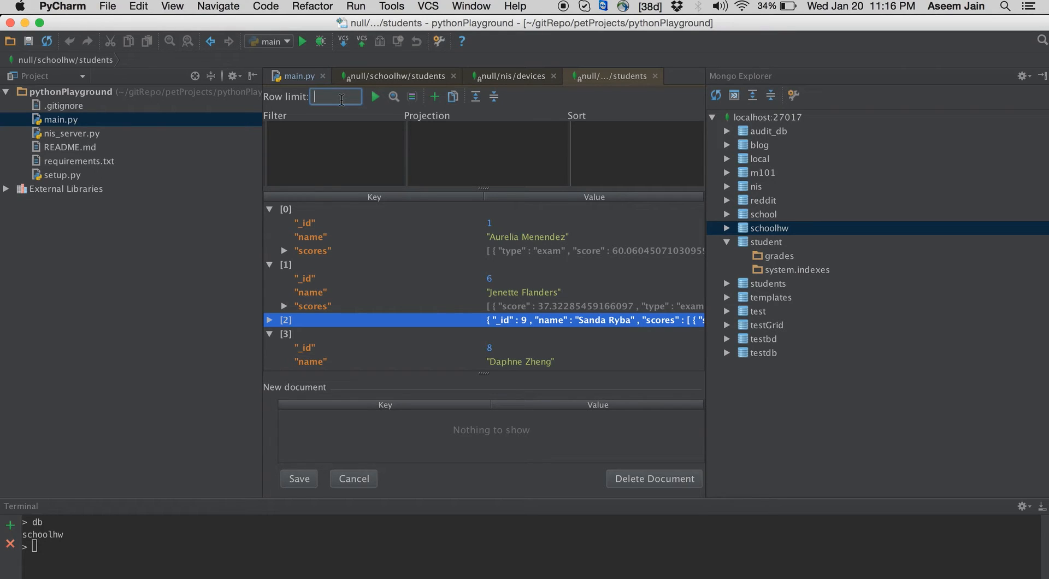
type("2")
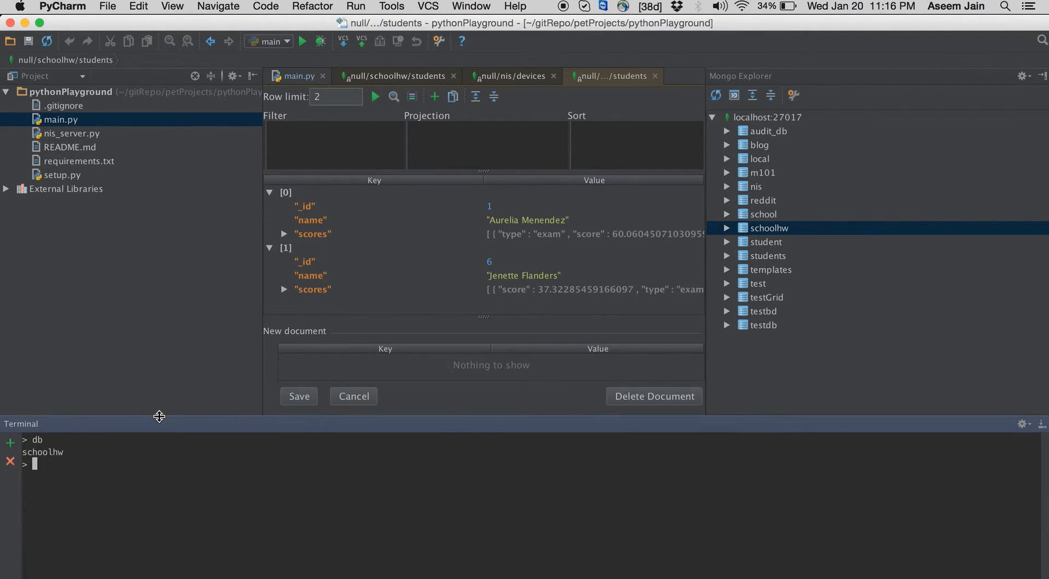
type("db")
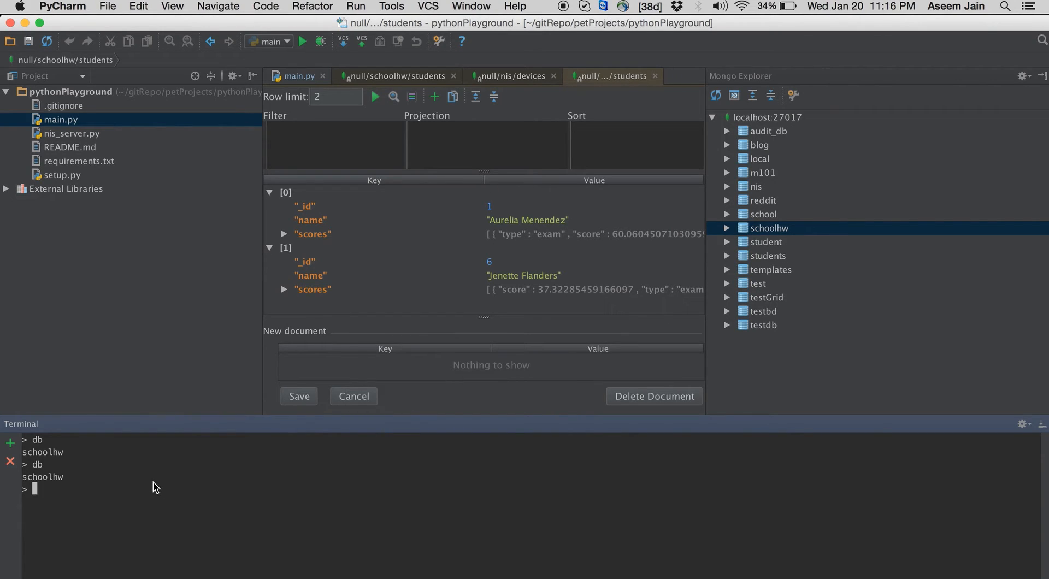
Run 'use test' and 'show collections', listing file_meta through users
type("use te")
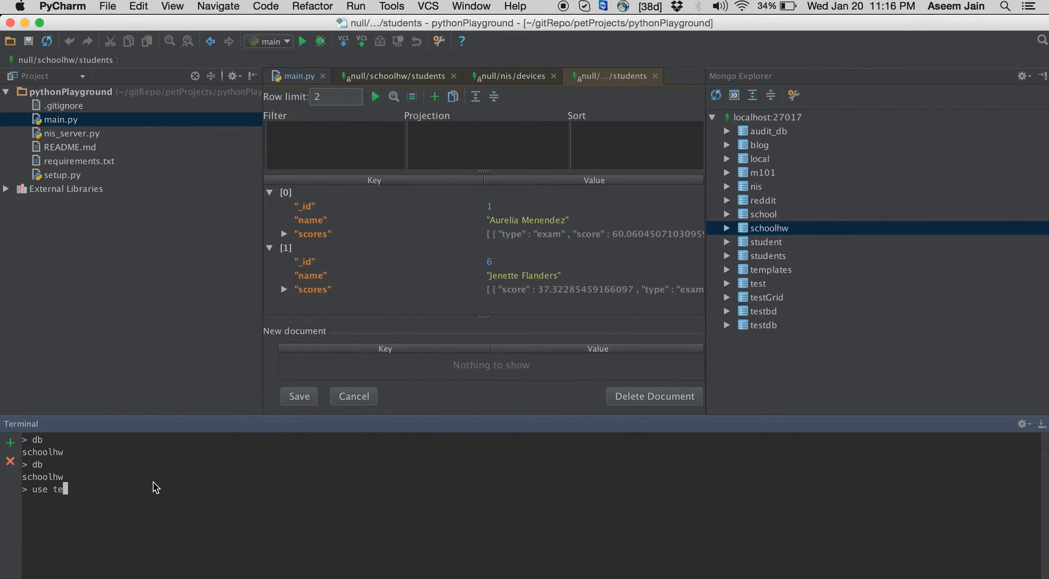
type("s")
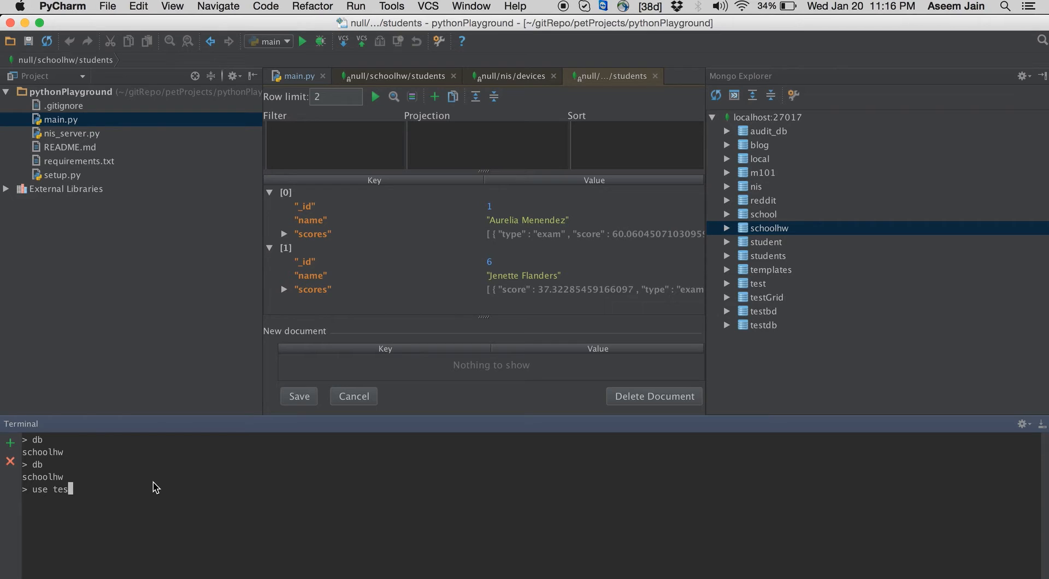
key("enter")
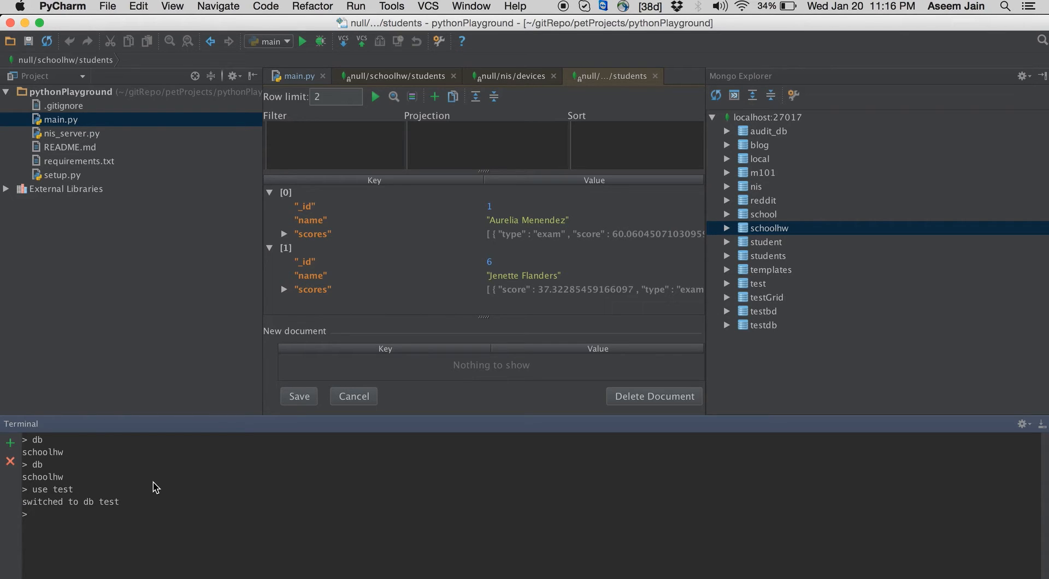
type("show")
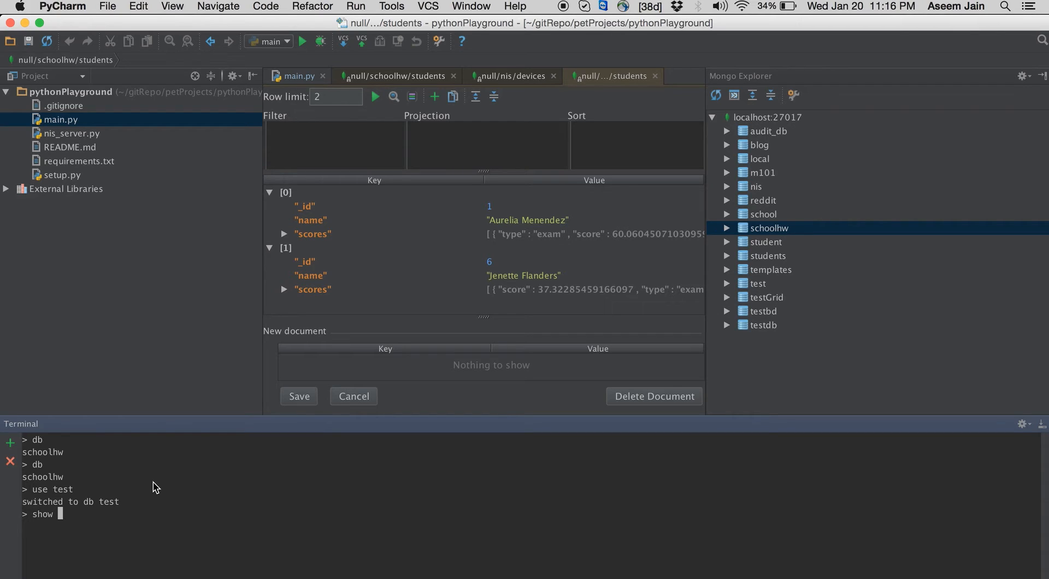
type("collectio")
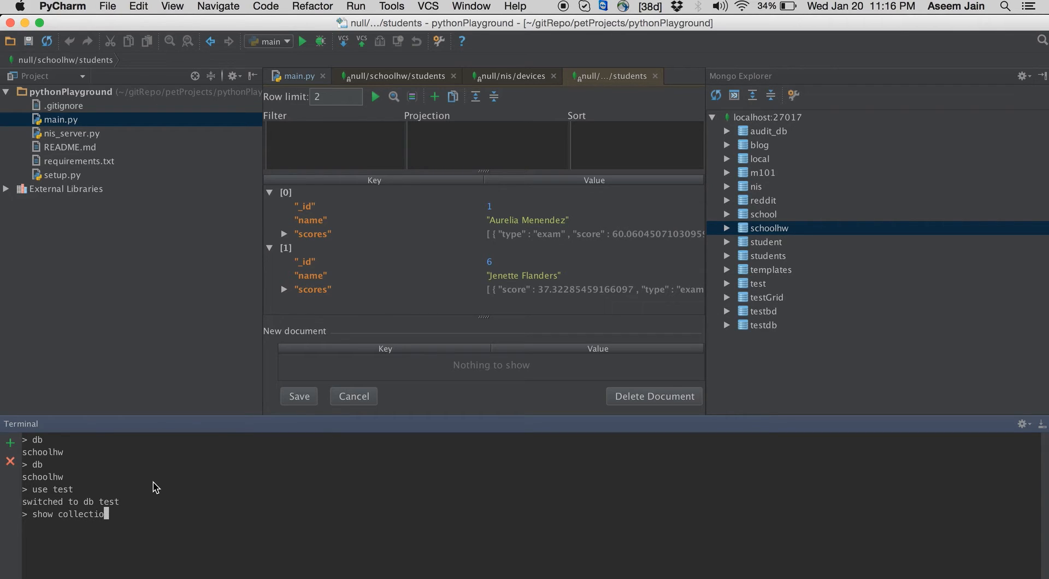
type("ns")
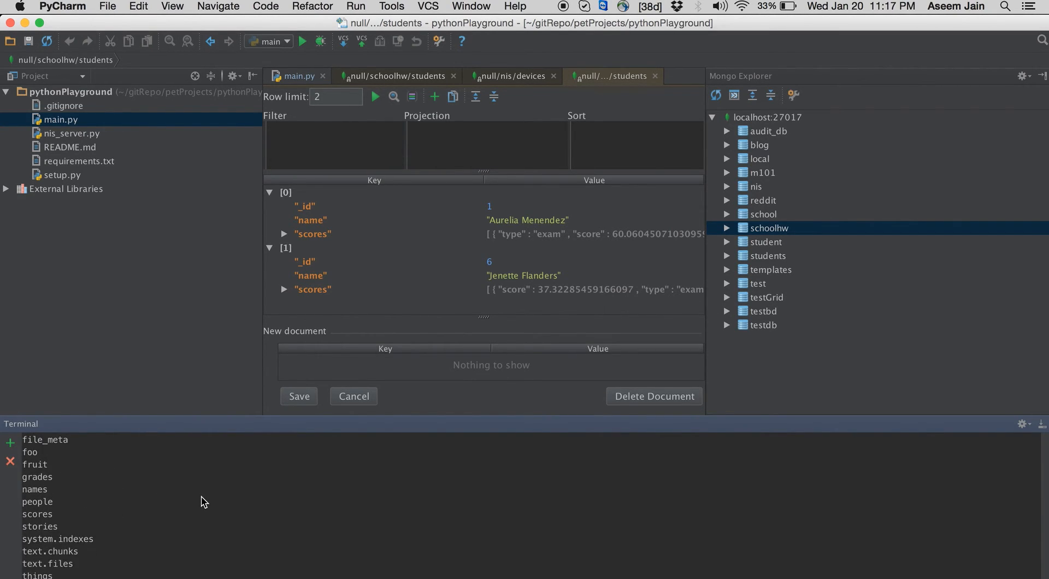
scroll("down", 3)
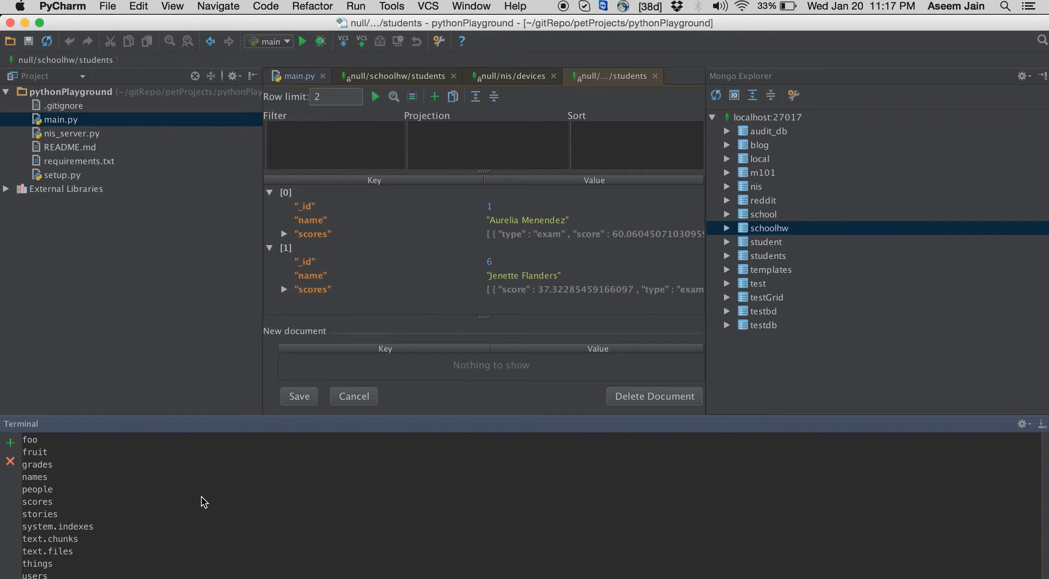
mouse_move(207, 472)
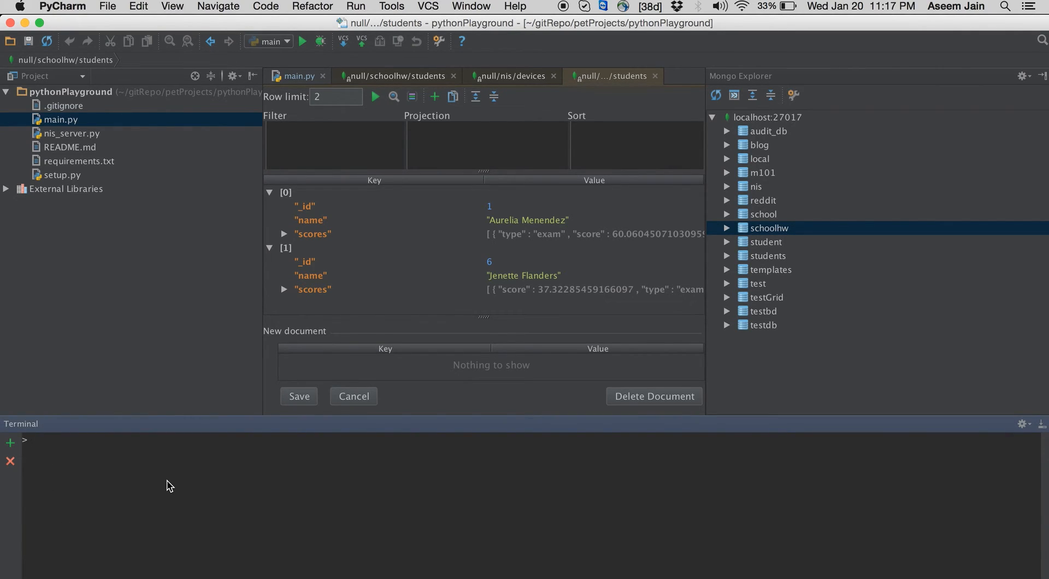
Begin typing the db.names query in the mongo shell
type("db.")
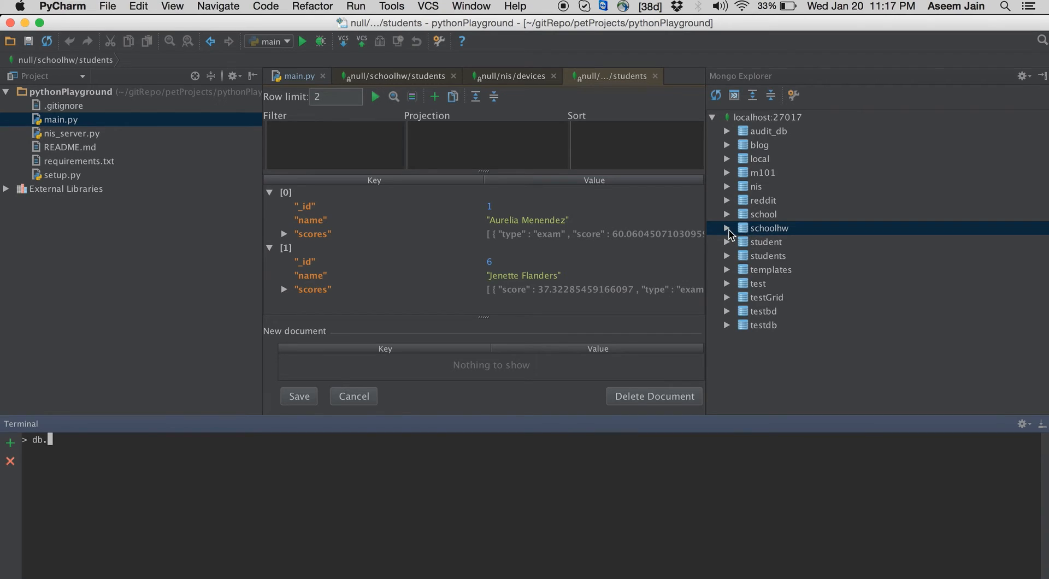
mouse_move(730, 289)
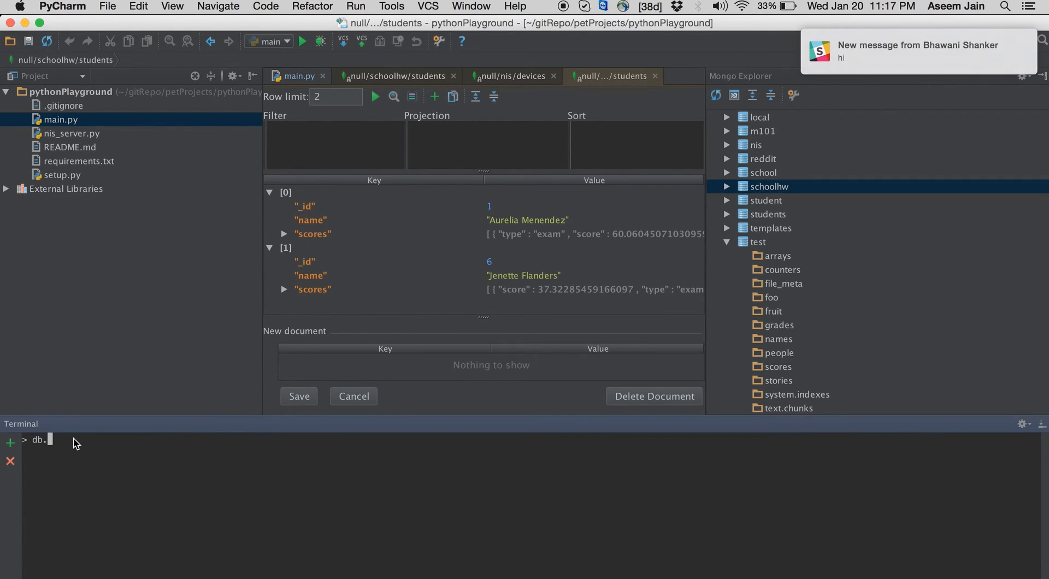
type("names.find(")
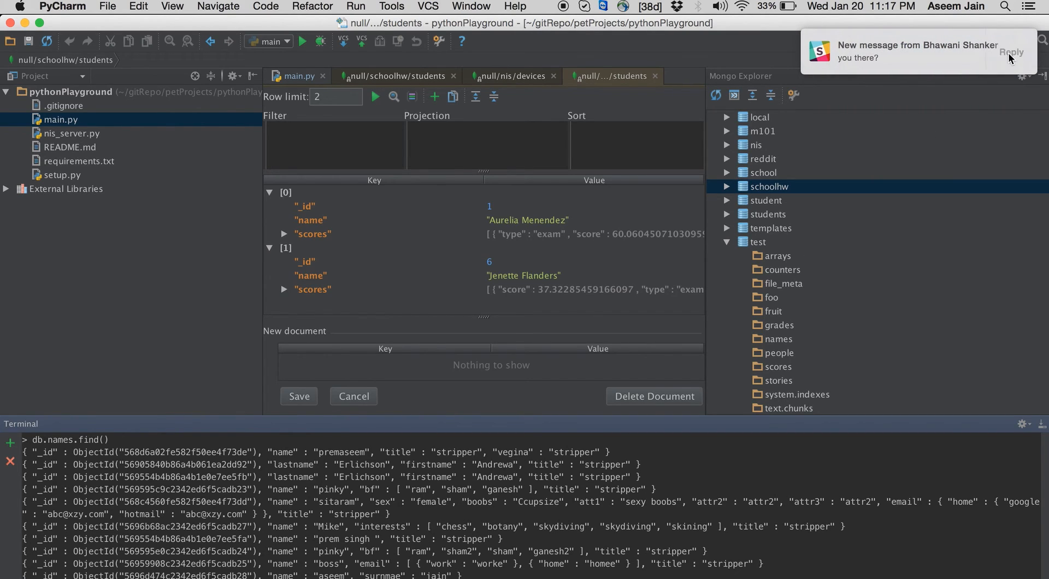
Select the nis database in the Mongo Explorer tree
left_click(756, 145)
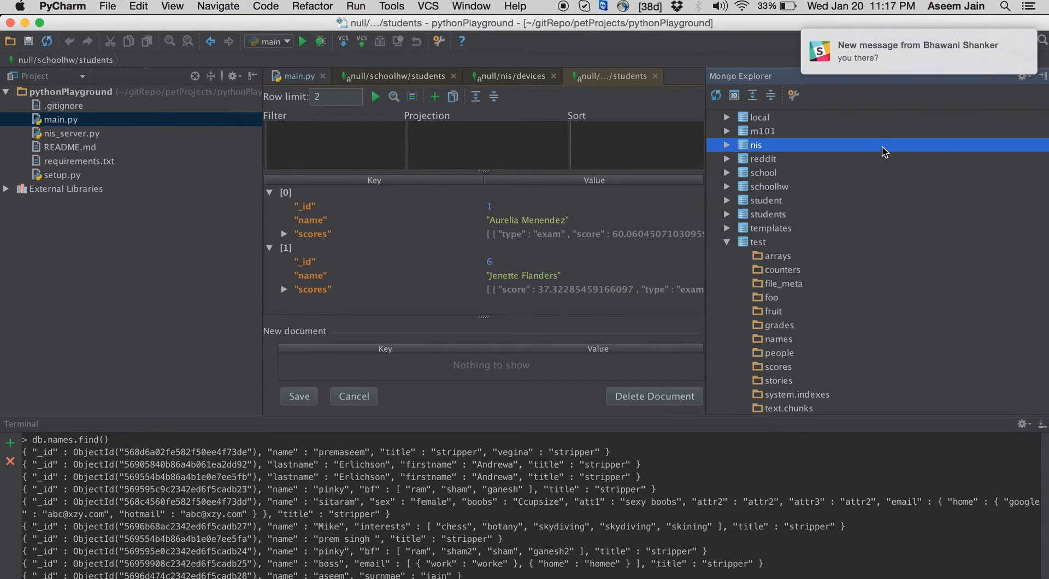
mouse_move(641, 101)
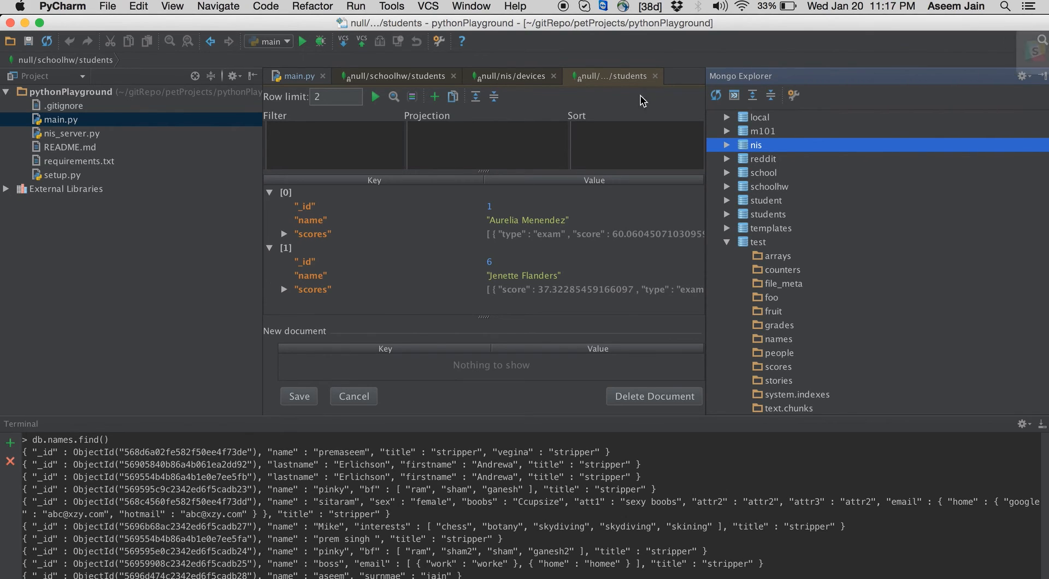
mouse_move(193, 36)
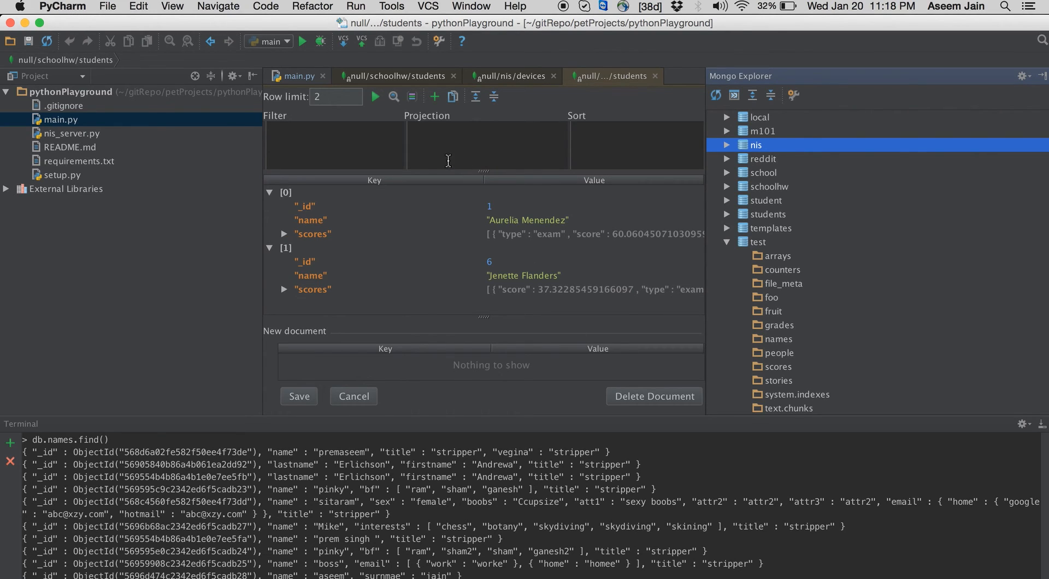
mouse_move(746, 138)
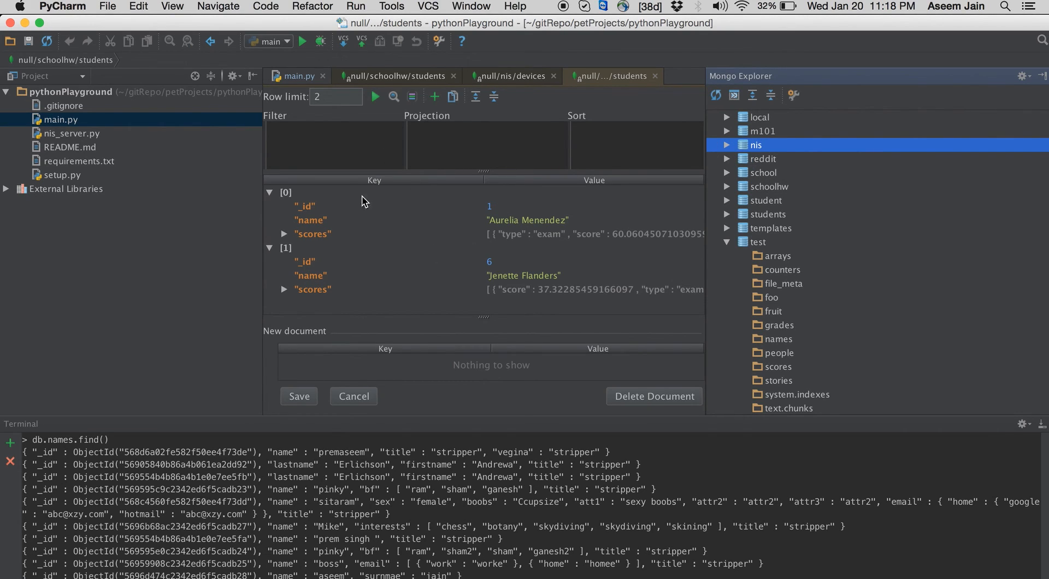
mouse_move(44, 453)
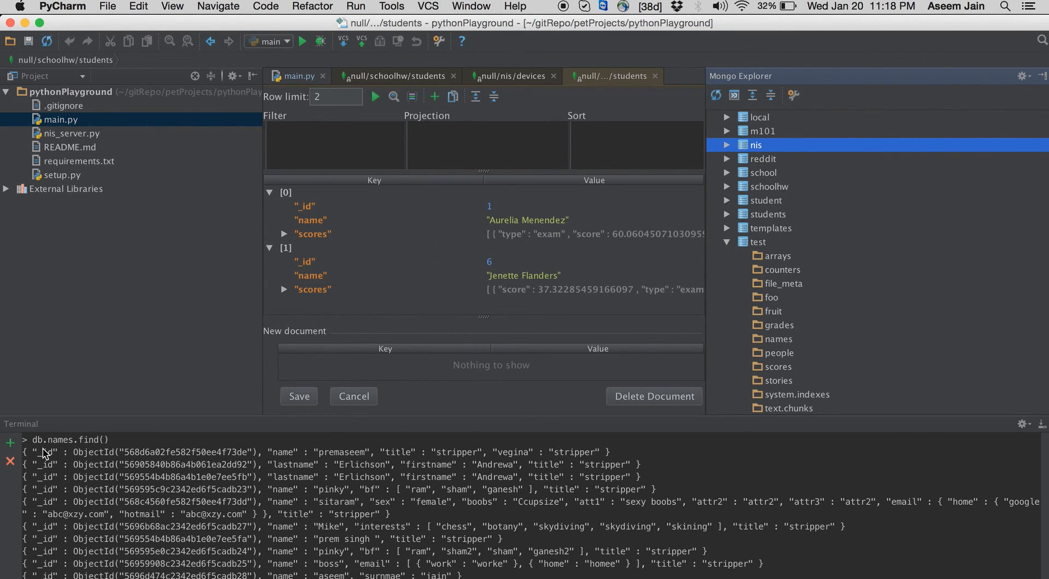
mouse_move(164, 543)
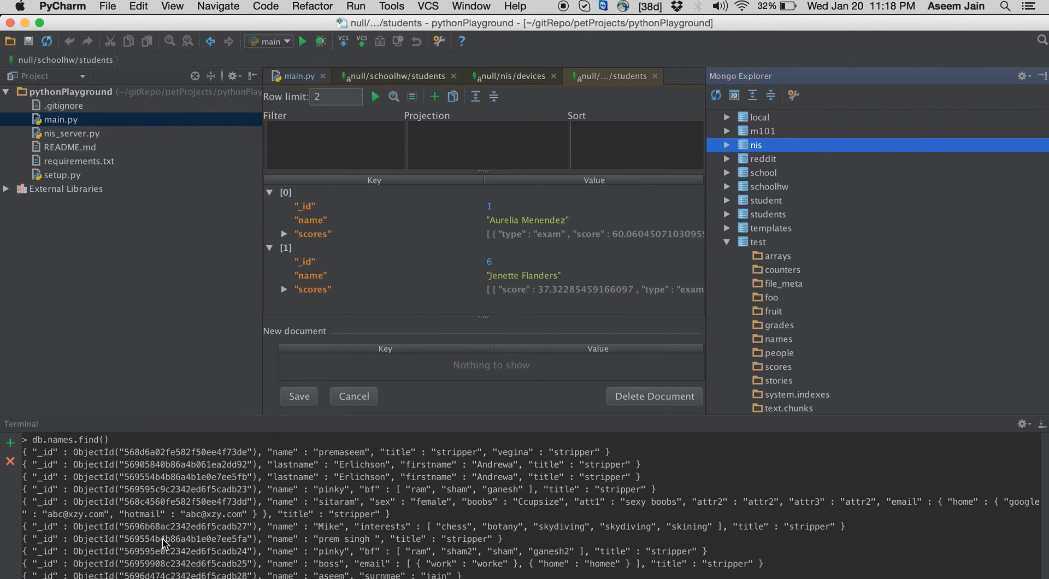
mouse_move(182, 538)
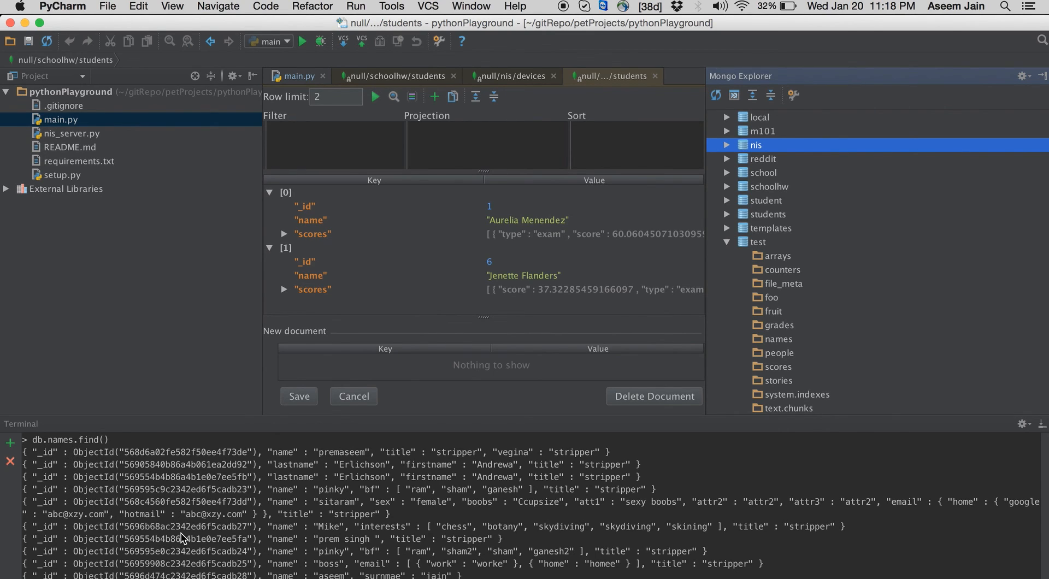